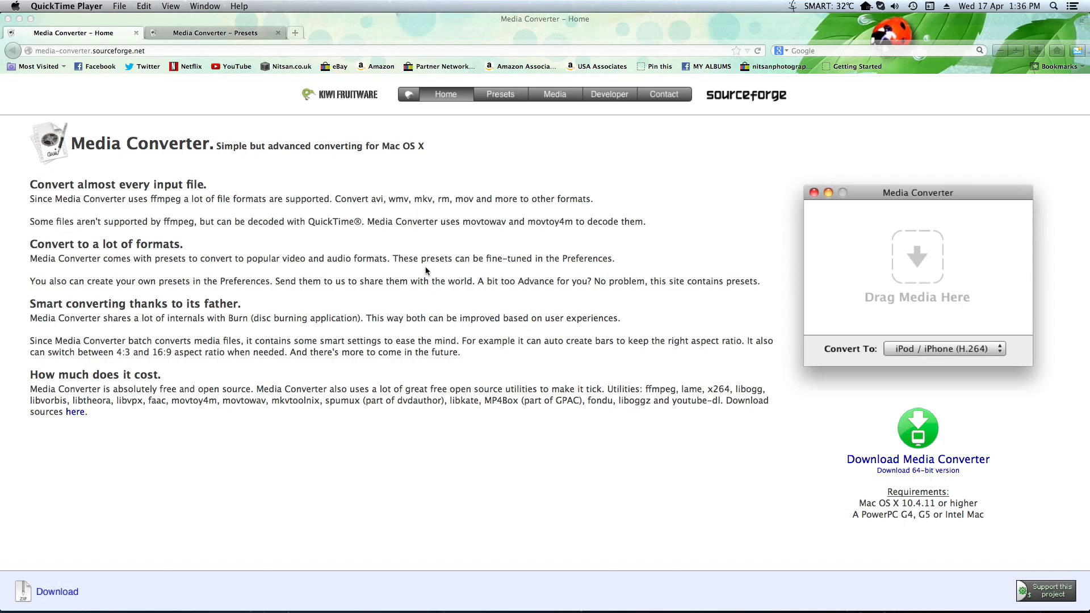
pyautogui.moveTo(395, 242)
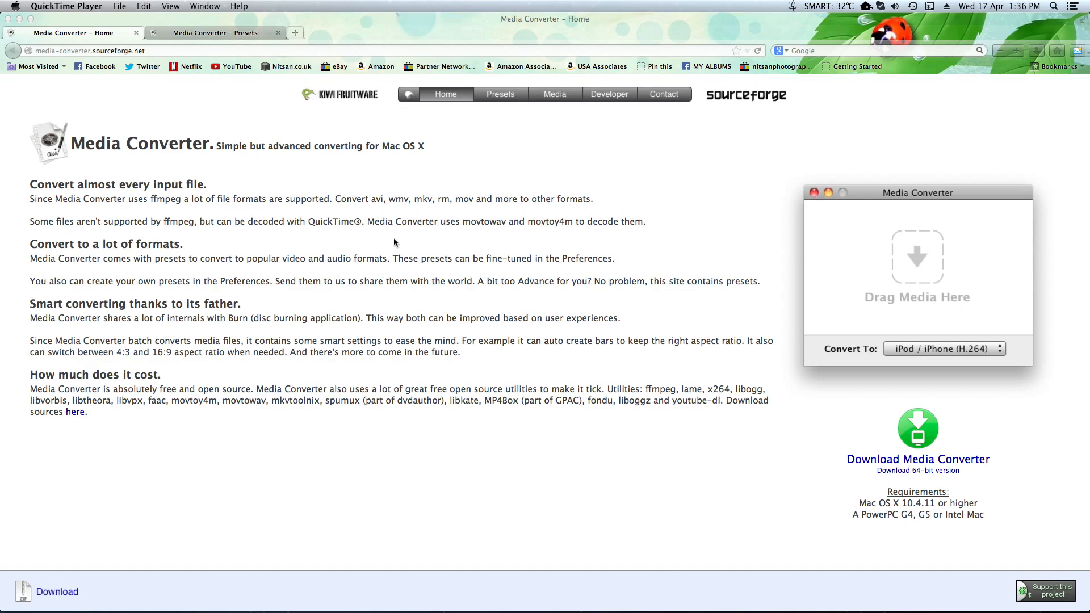
pyautogui.moveTo(70, 147)
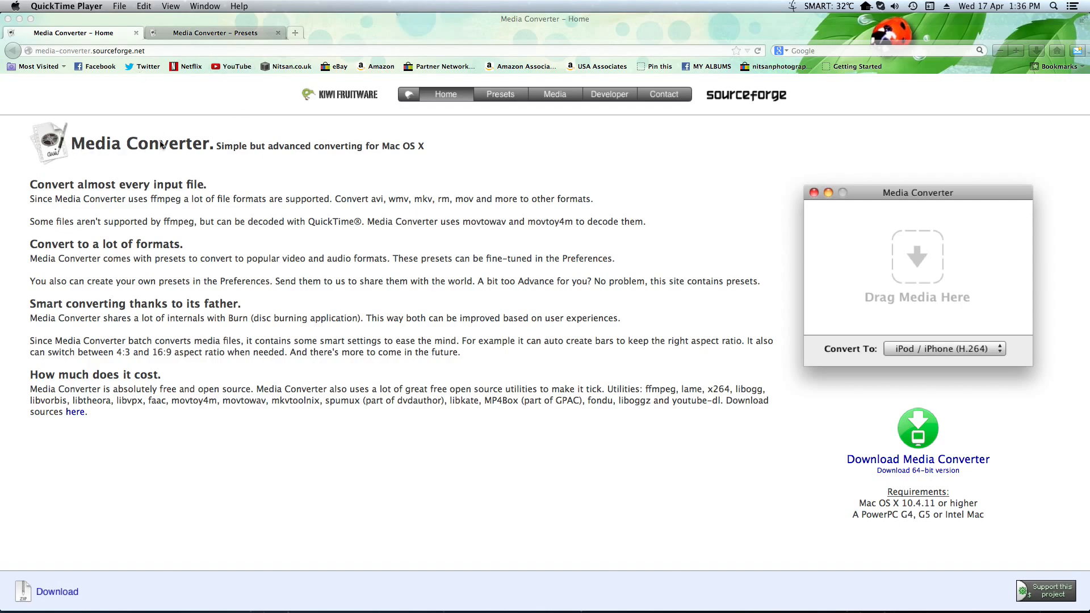
pyautogui.moveTo(955, 462)
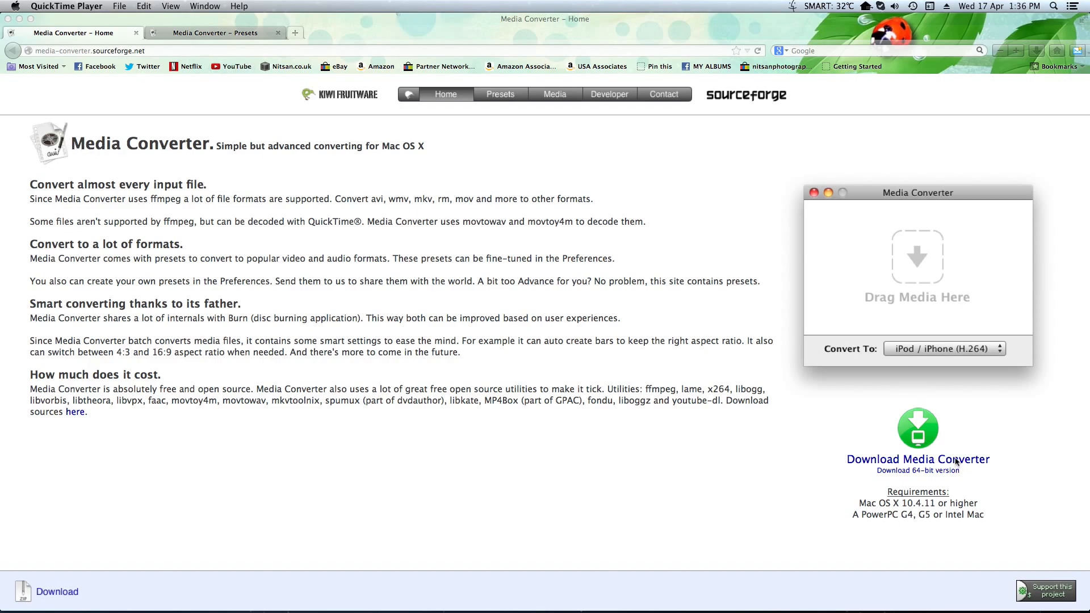
# Step: Show the Media Converter extra presets page, scrolled to the Re-wrap AVCHD presets
pyautogui.click(212, 32)
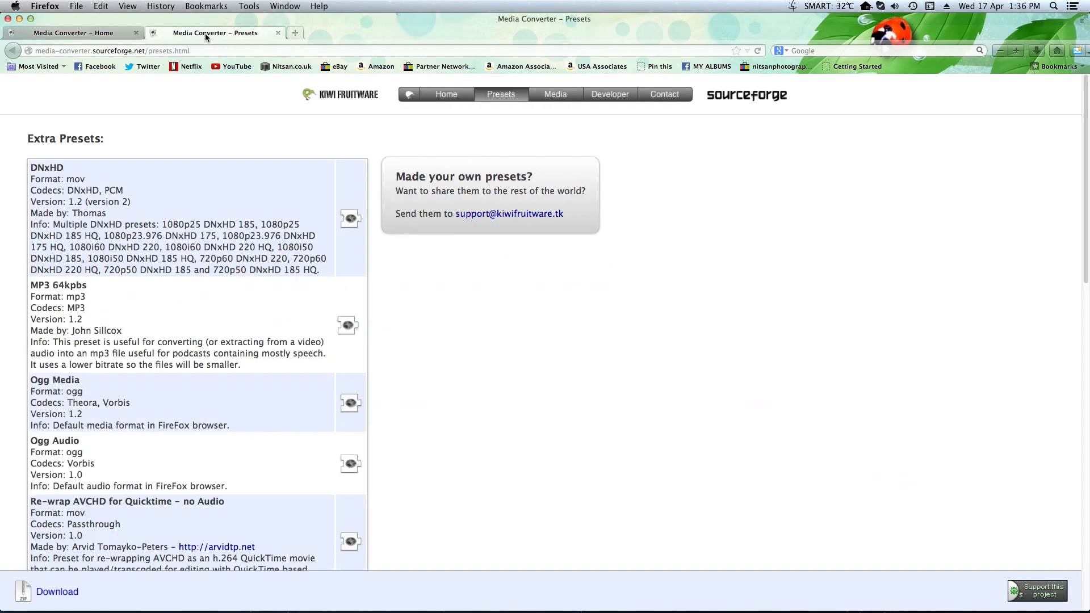
pyautogui.scroll(-3)
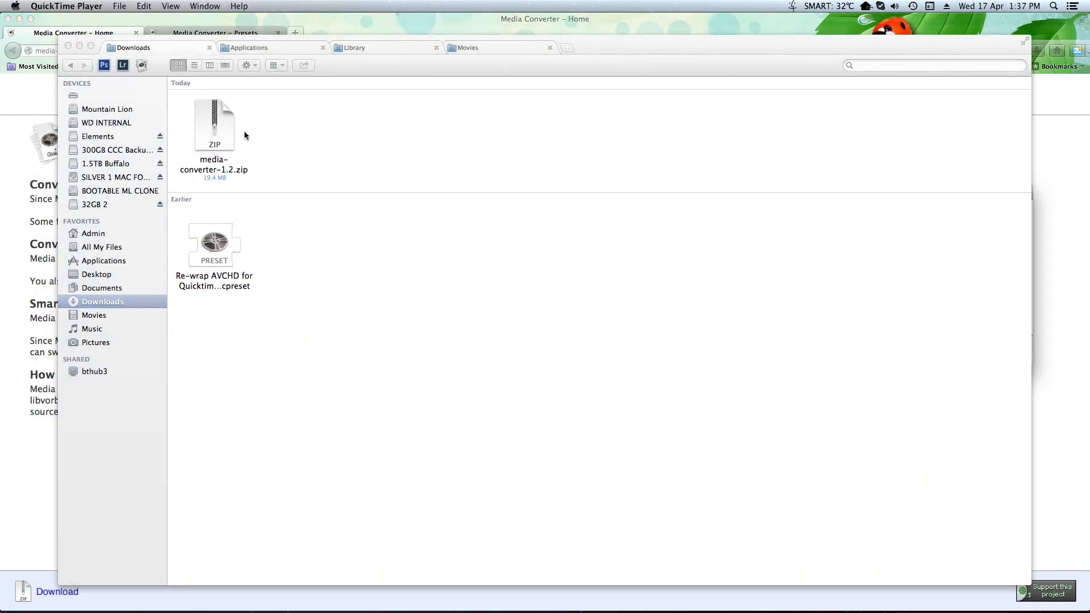
pyautogui.moveTo(222, 122)
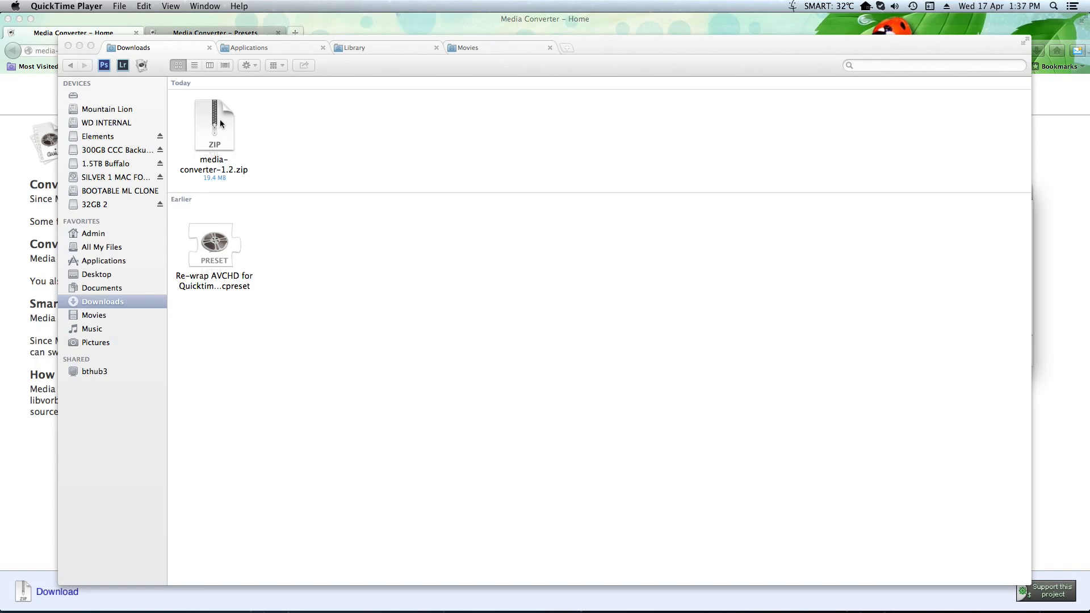
# Step: Open the Media Converter folder from Applications in Finder
pyautogui.click(250, 47)
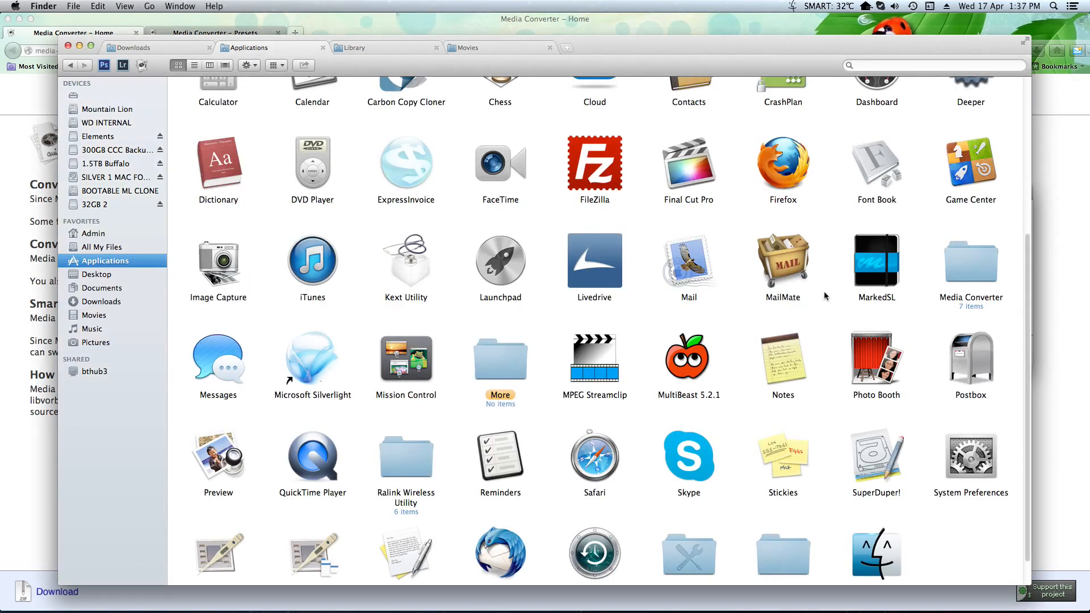
pyautogui.moveTo(947, 266)
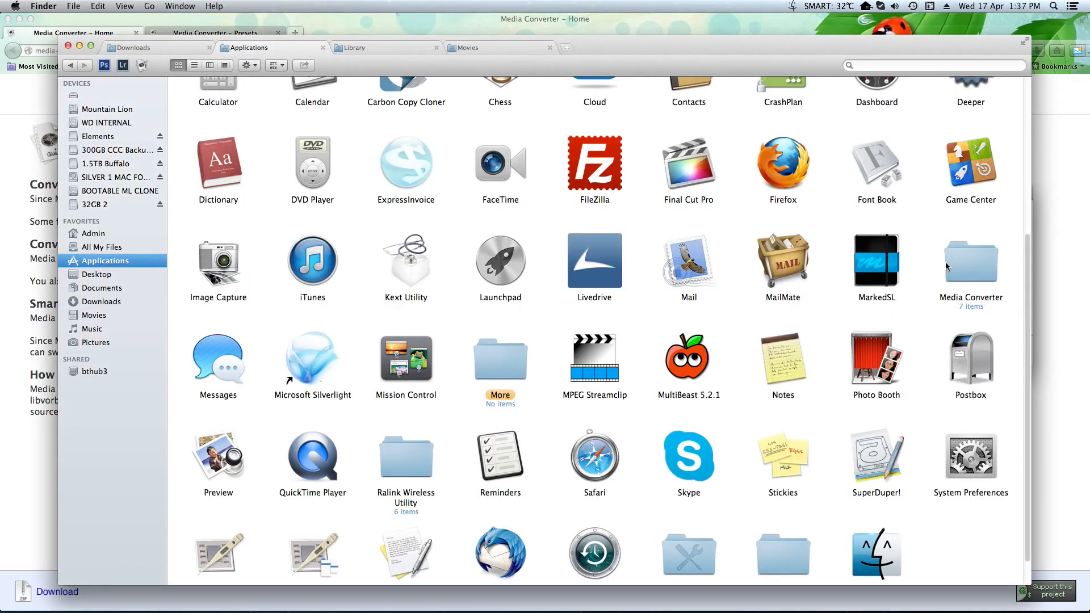
pyautogui.doubleClick(970, 261)
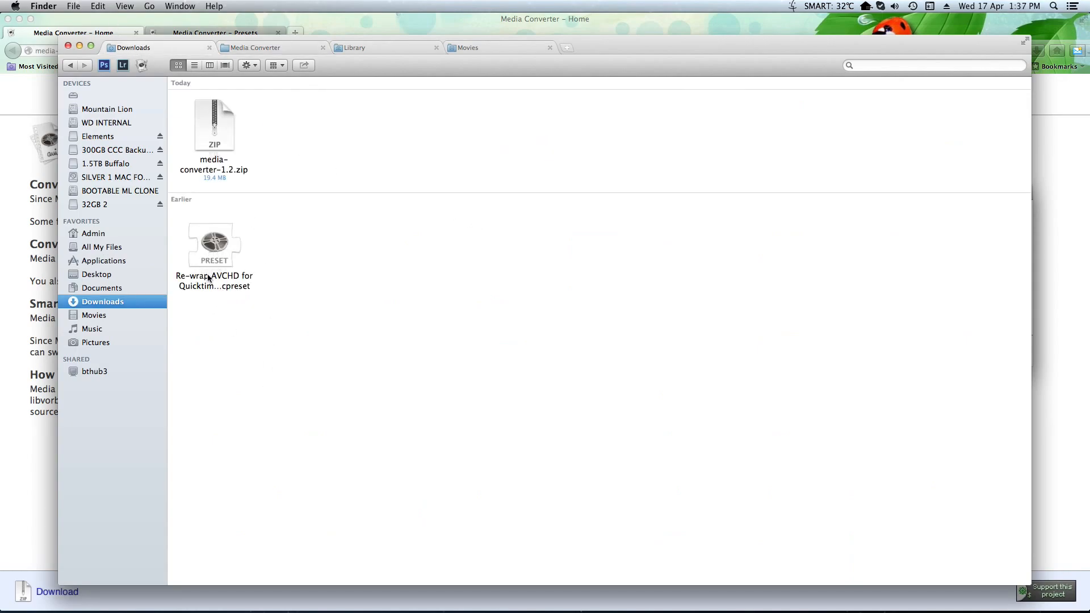
pyautogui.moveTo(218, 241)
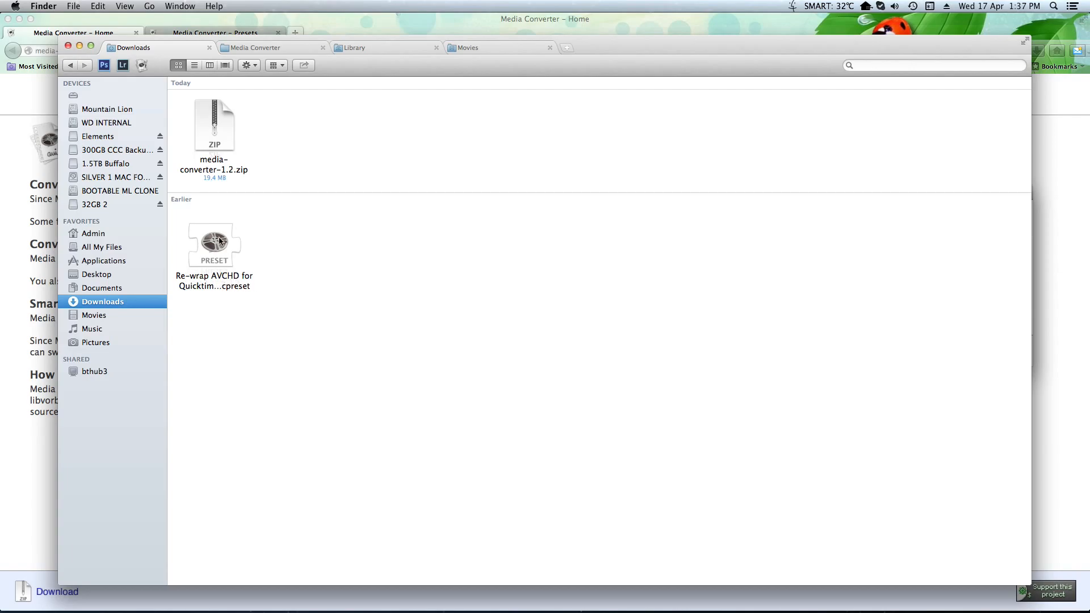
# Step: Load the downloaded Re-wrap AVCHD .cpreset file, replacing the existing preset of that name
pyautogui.click(214, 243)
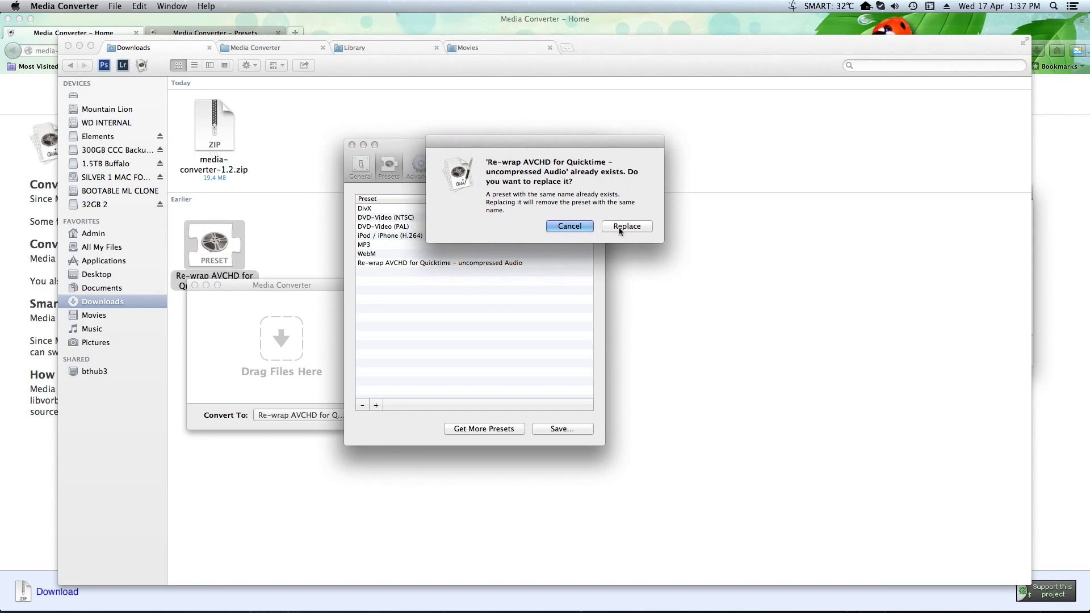
pyautogui.click(626, 225)
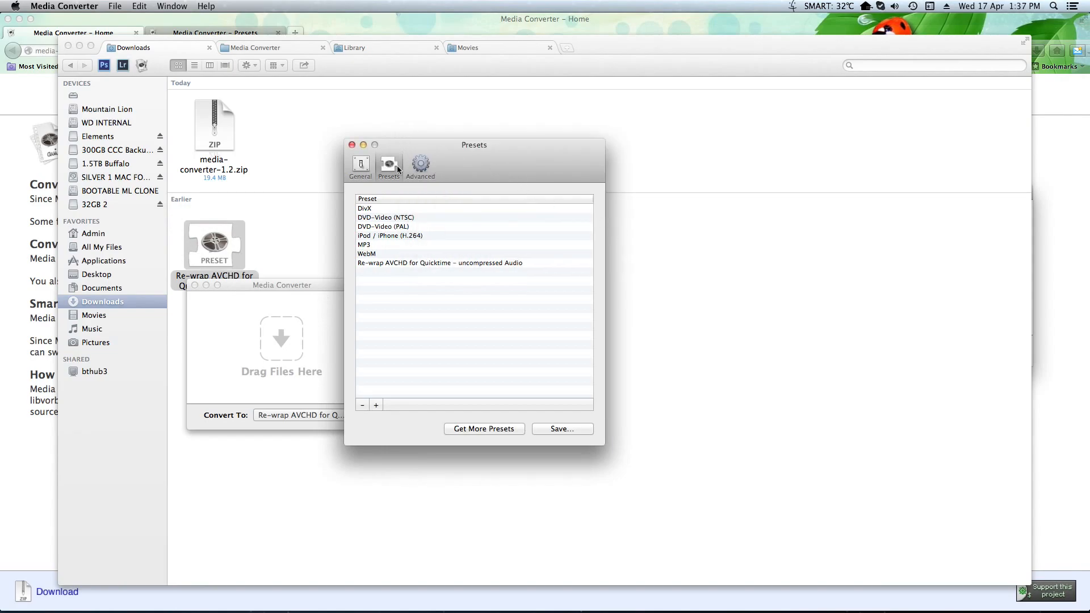
pyautogui.moveTo(337, 185)
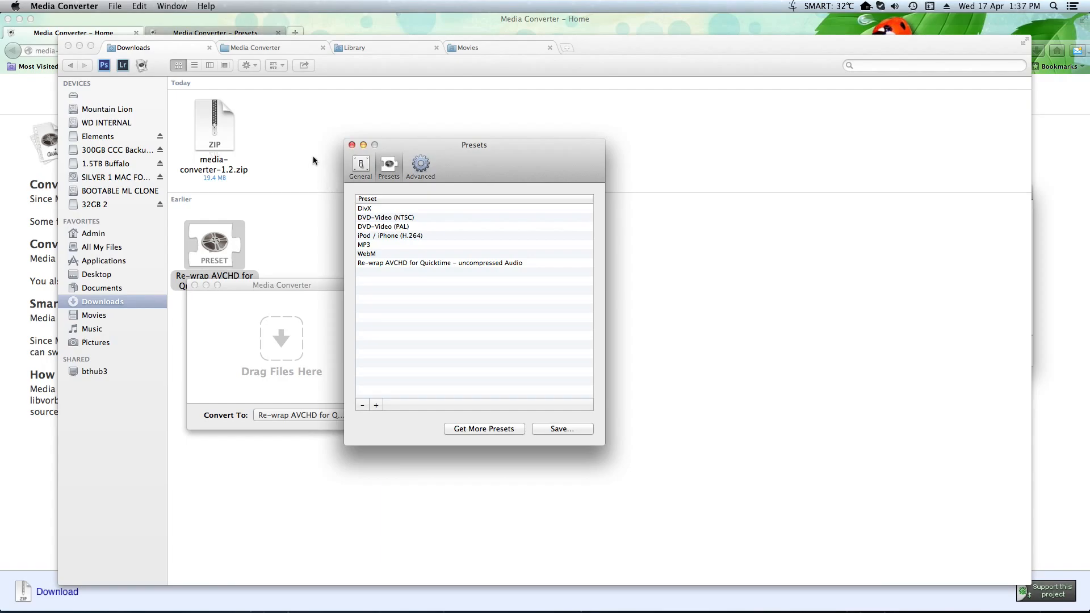
pyautogui.moveTo(330, 97)
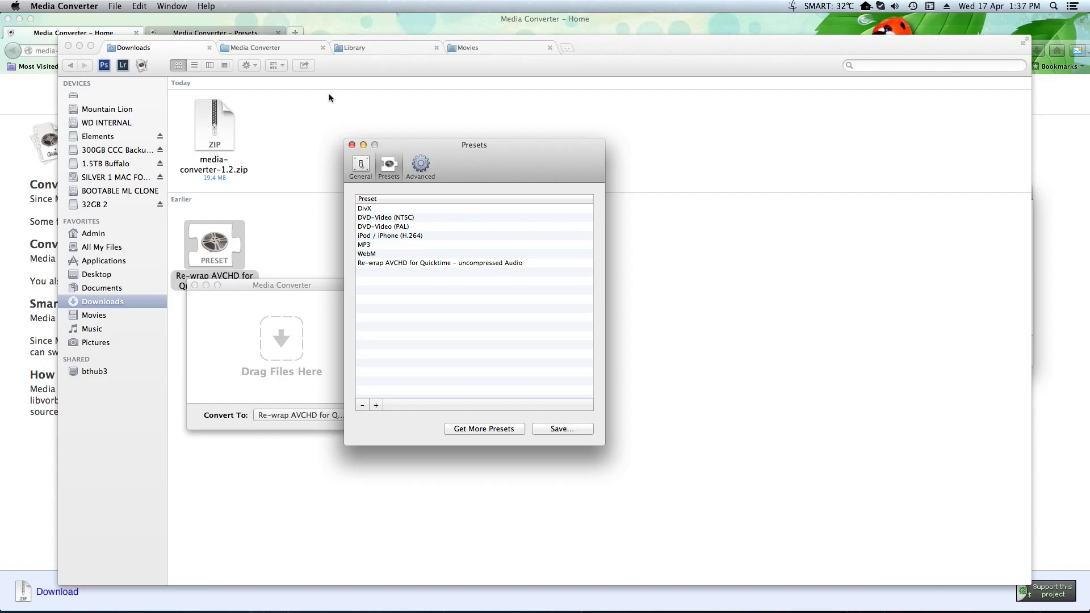
# Step: Open the Library folder at the top level of the Mountain Lion disk
pyautogui.click(354, 48)
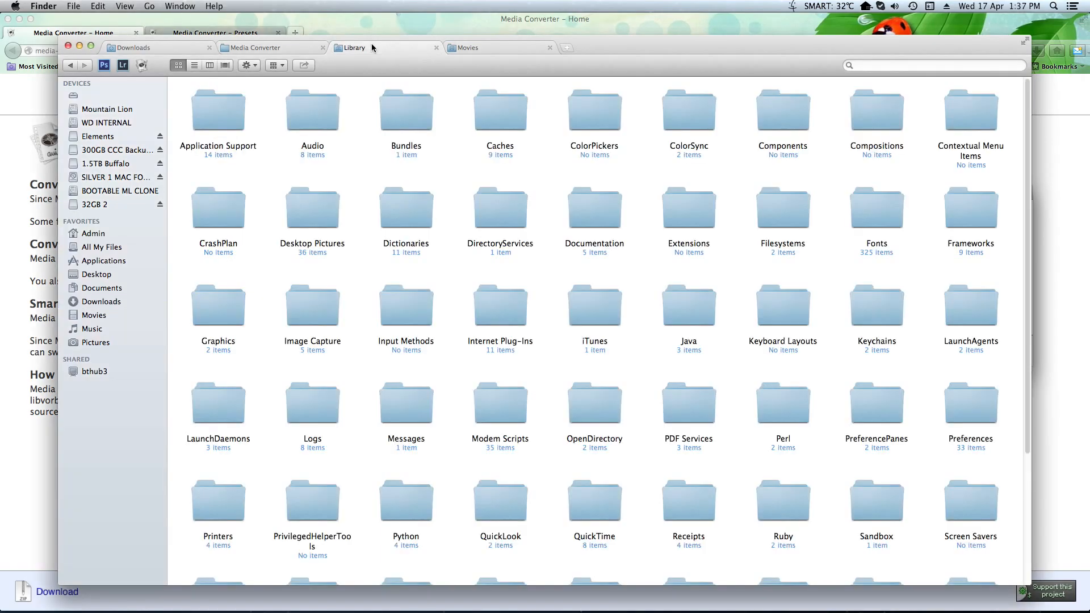
pyautogui.moveTo(120, 113)
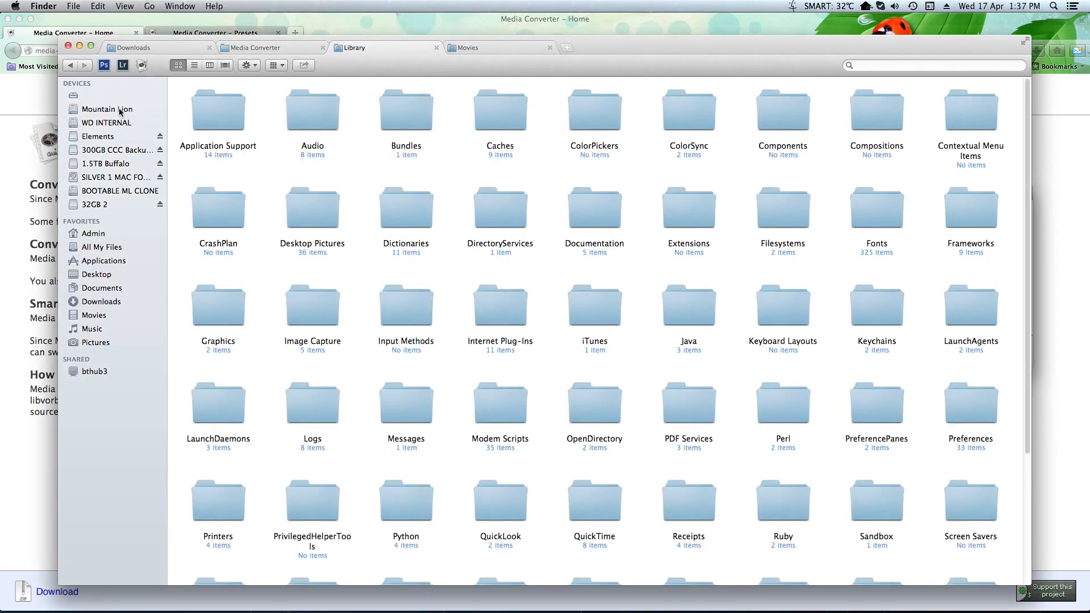
pyautogui.click(108, 109)
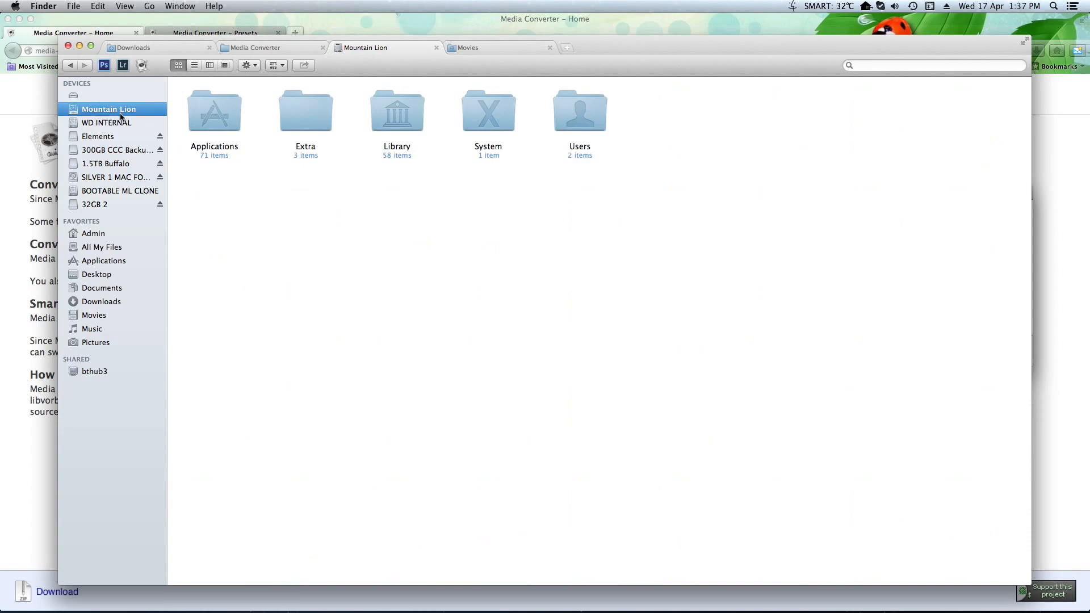
pyautogui.moveTo(396, 128)
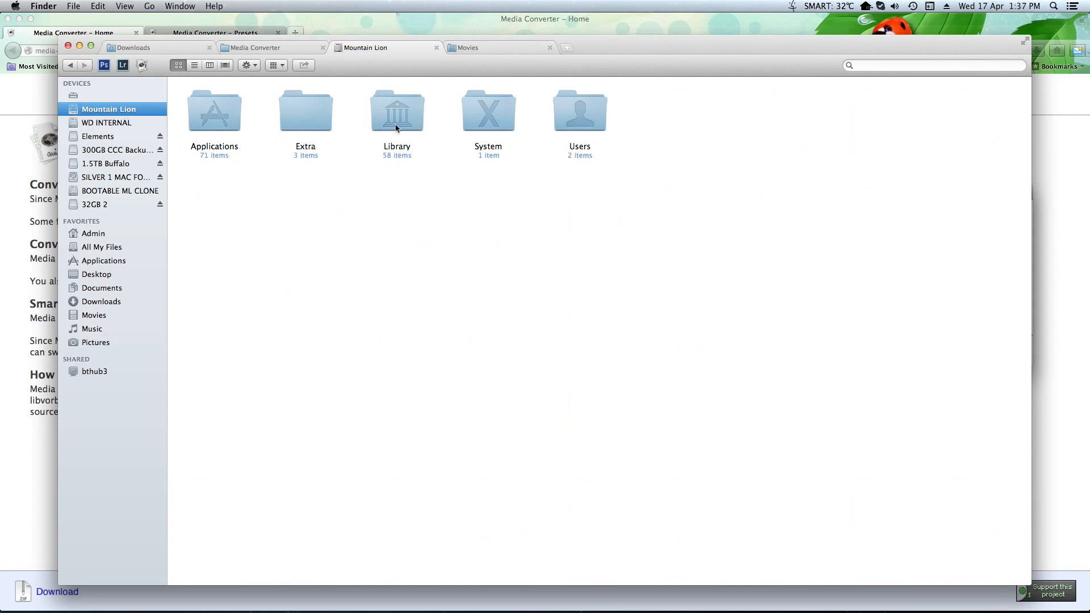
pyautogui.click(396, 111)
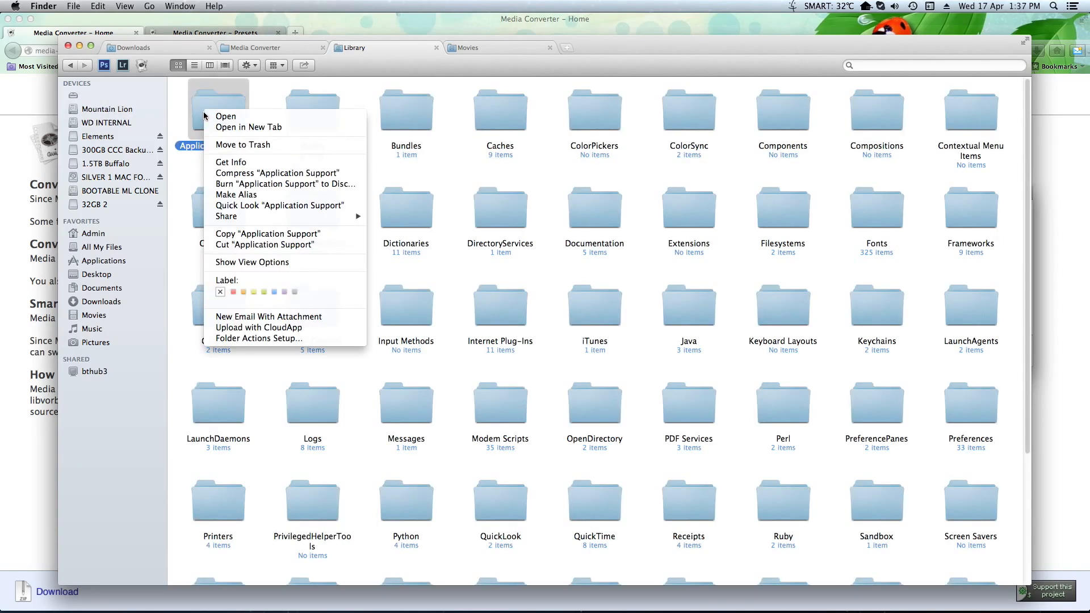
pyautogui.moveTo(231, 162)
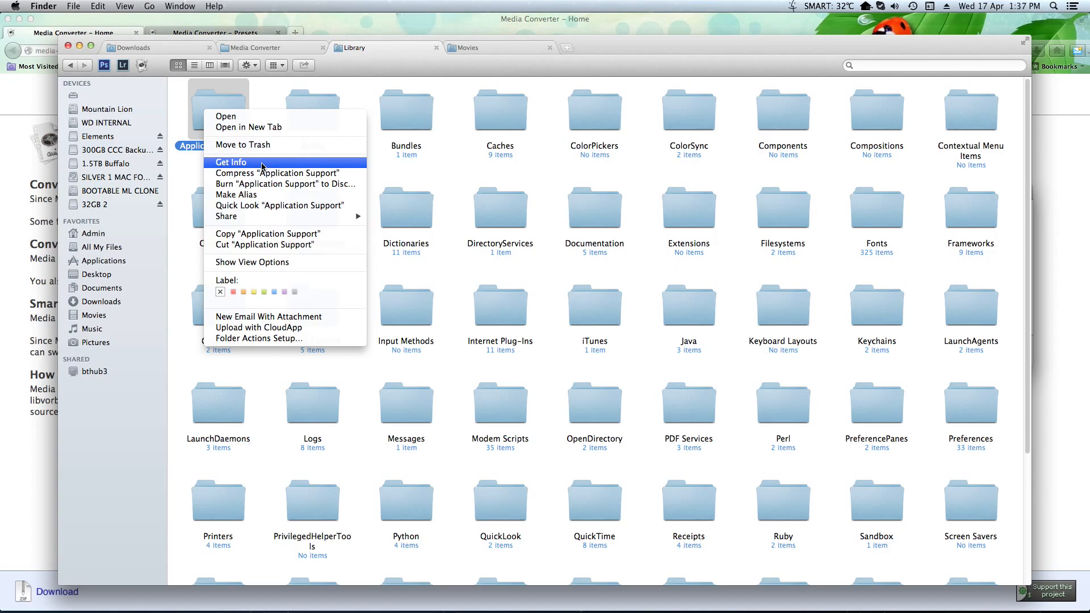
# Step: Unlock Application Support's Get Info permissions and give admin Read & Write
pyautogui.click(230, 162)
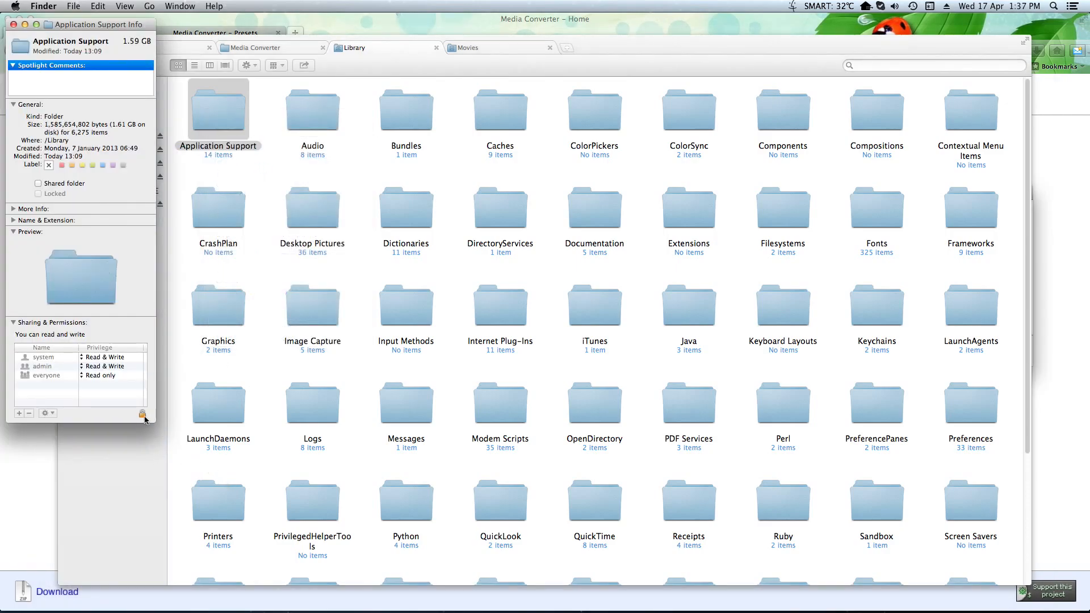
pyautogui.click(142, 414)
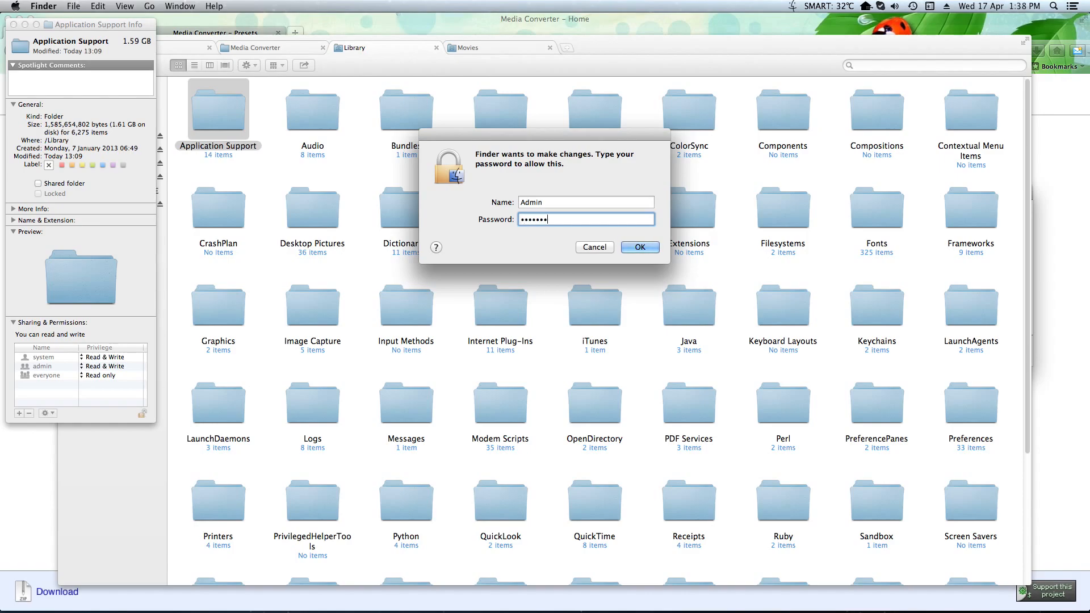
pyautogui.click(640, 247)
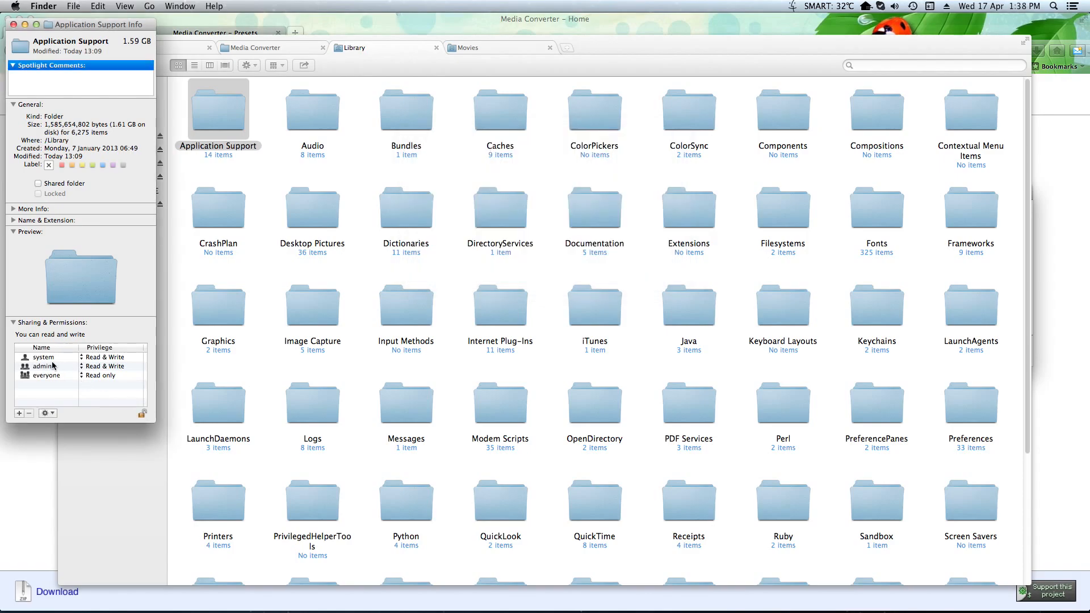
pyautogui.click(42, 366)
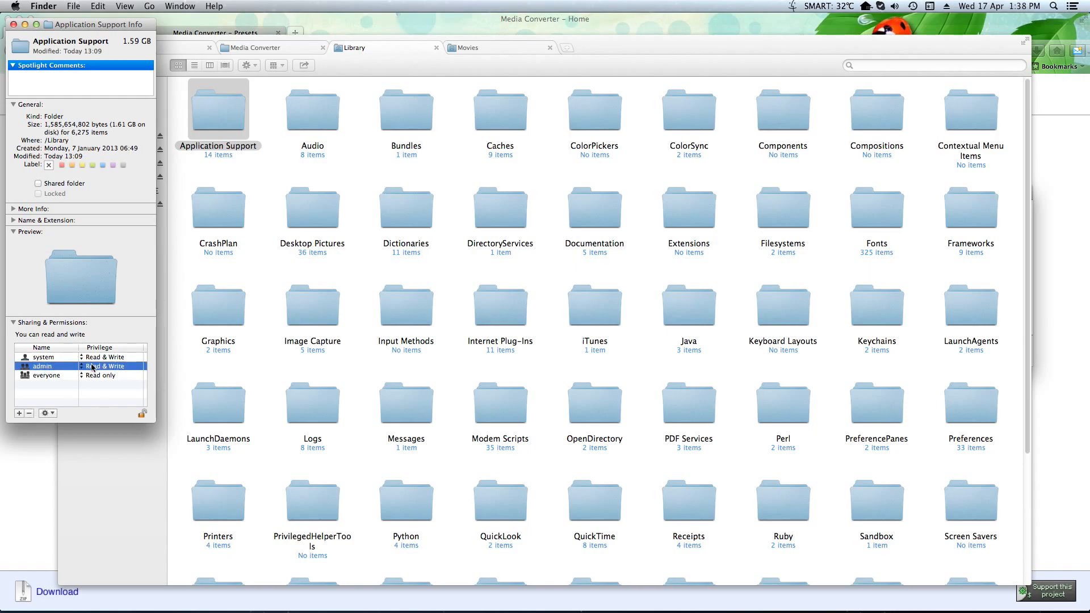
pyautogui.click(107, 366)
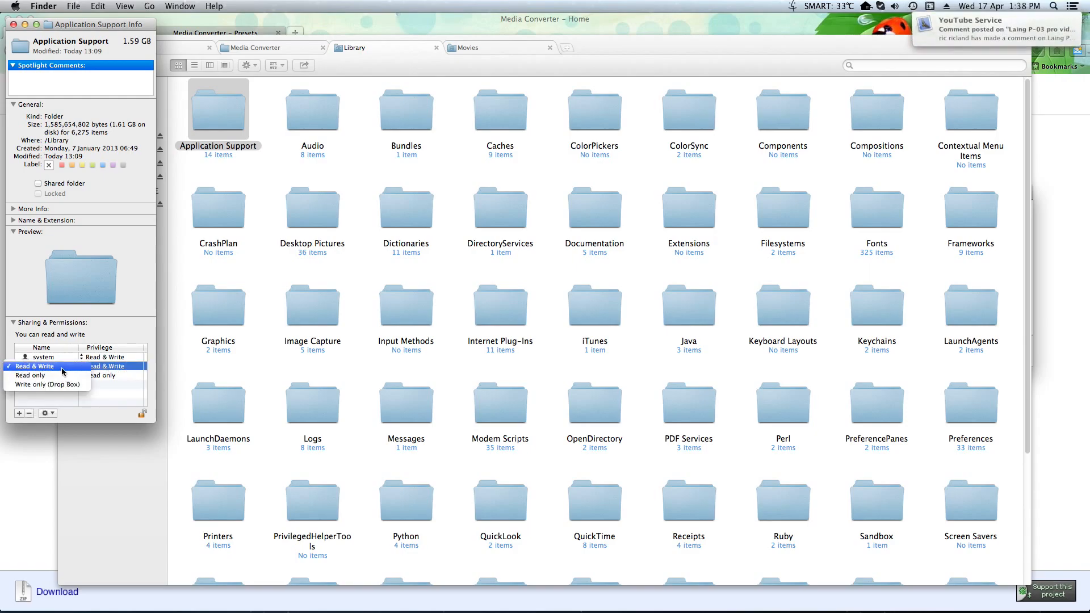
pyautogui.click(35, 365)
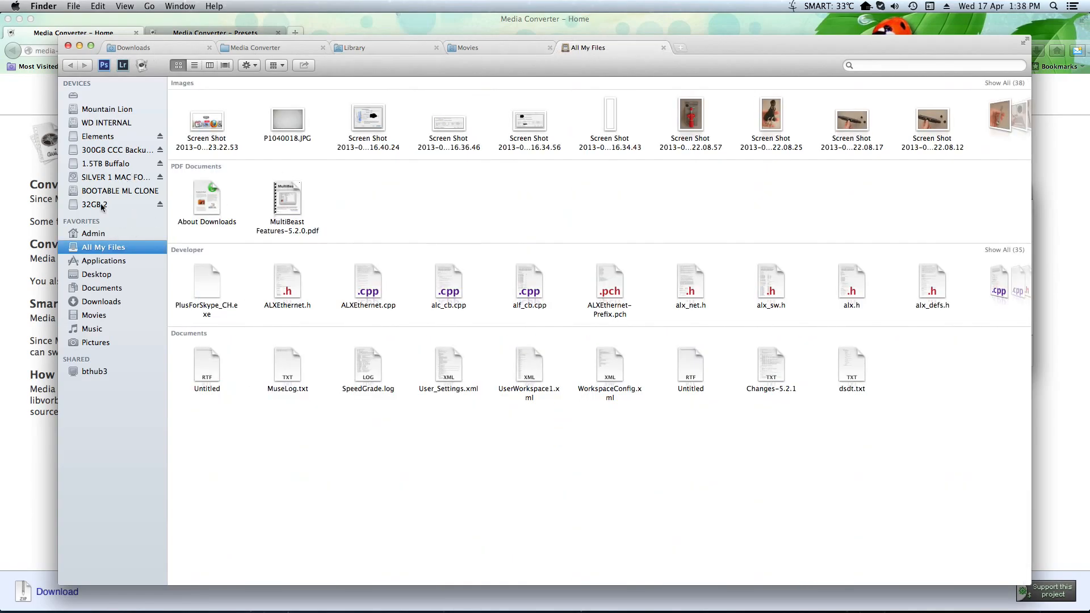
# Step: Open the 32GB 2 card's private folder, AVCHD and BDMV packages, then STREAM
pyautogui.click(93, 205)
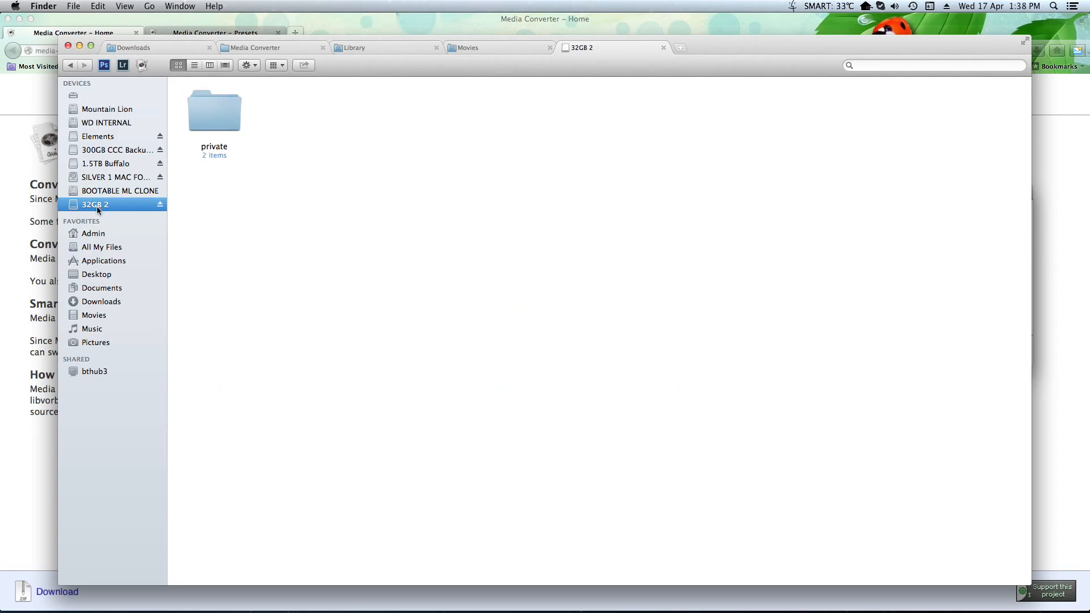
pyautogui.moveTo(199, 113)
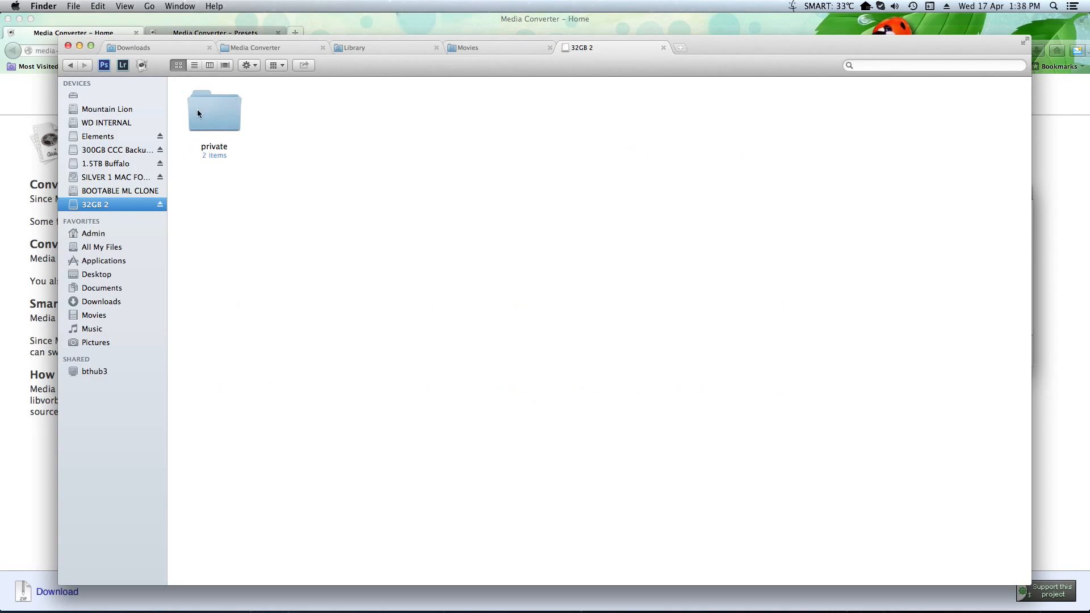
pyautogui.moveTo(335, 120)
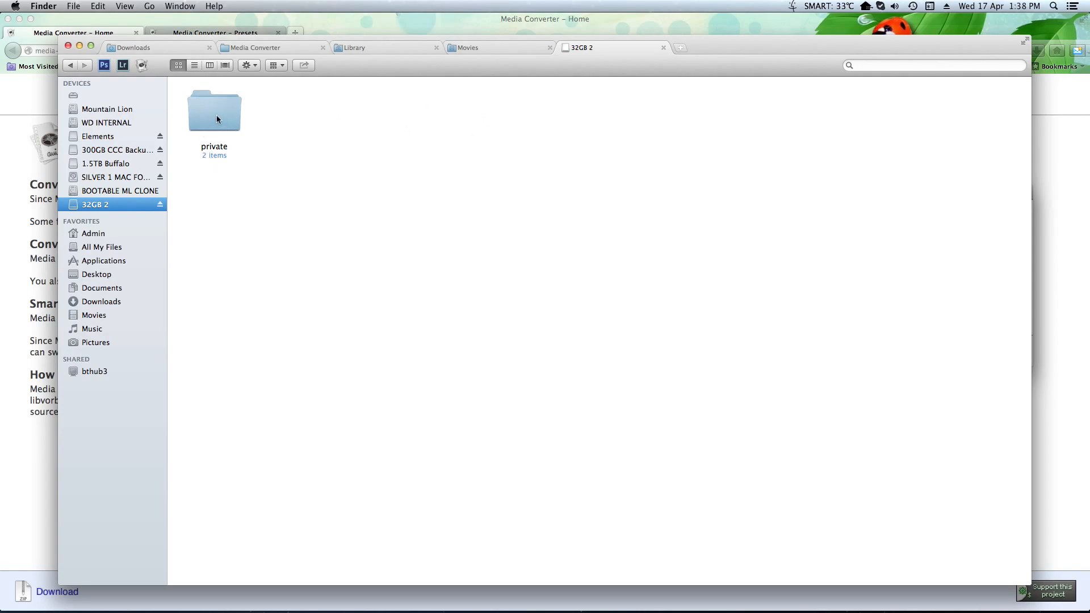
pyautogui.doubleClick(213, 111)
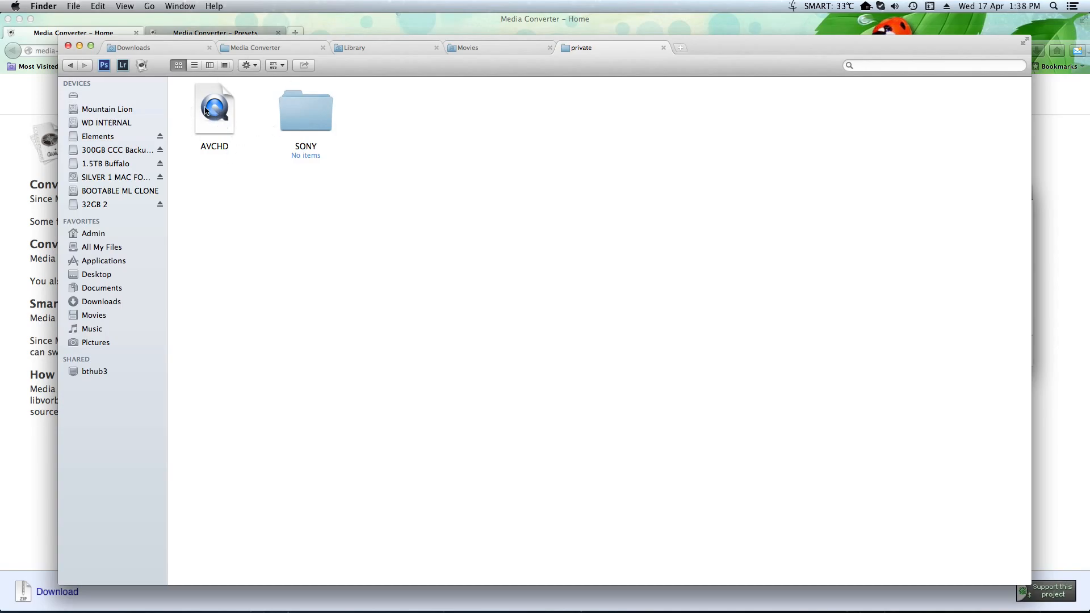
pyautogui.rightClick(214, 108)
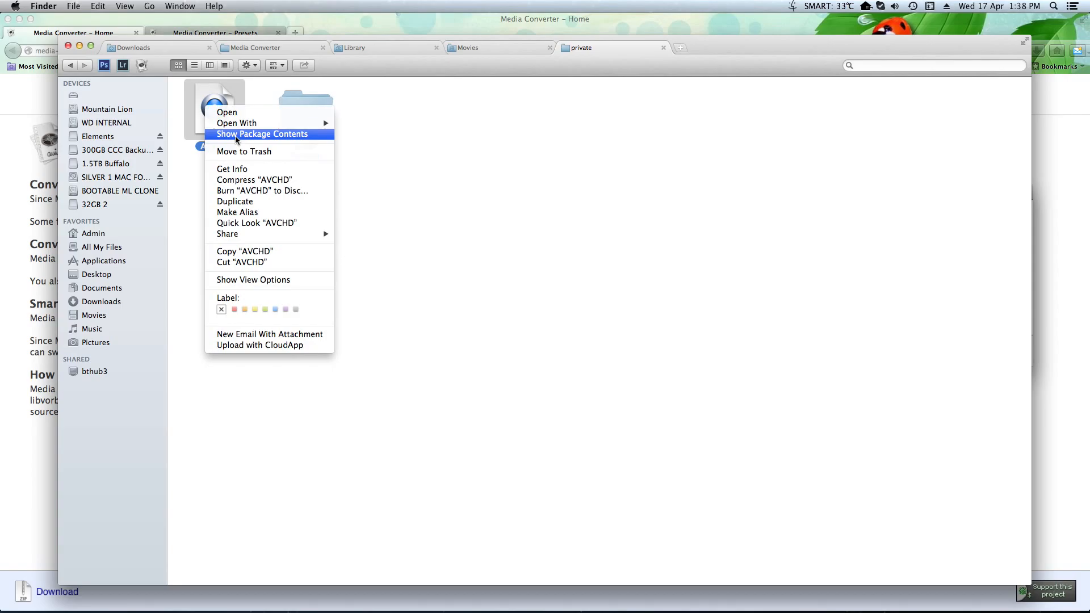
pyautogui.moveTo(186, 147)
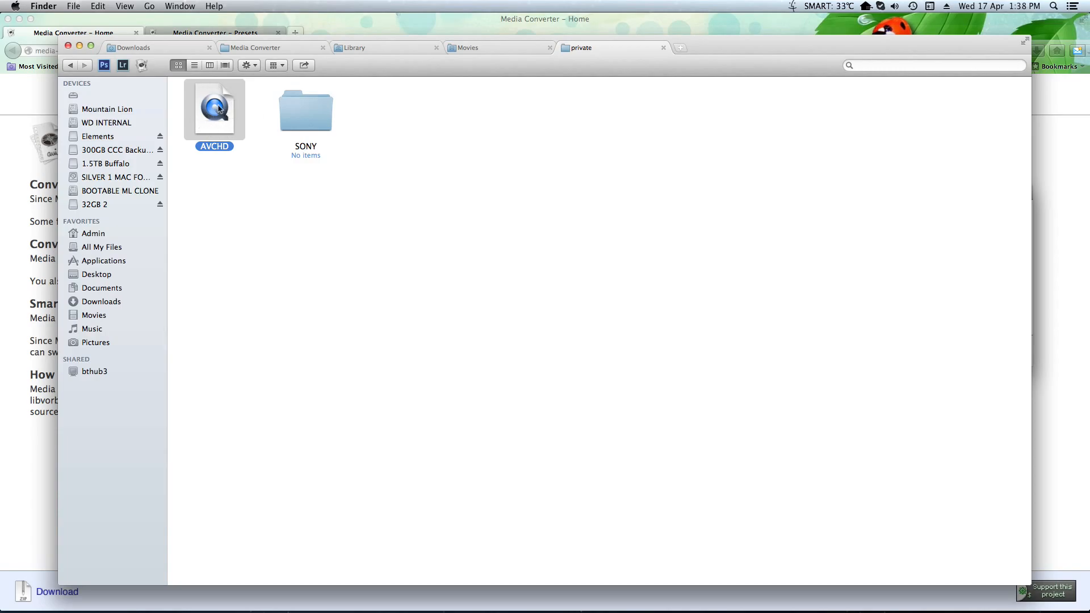
pyautogui.rightClick(214, 110)
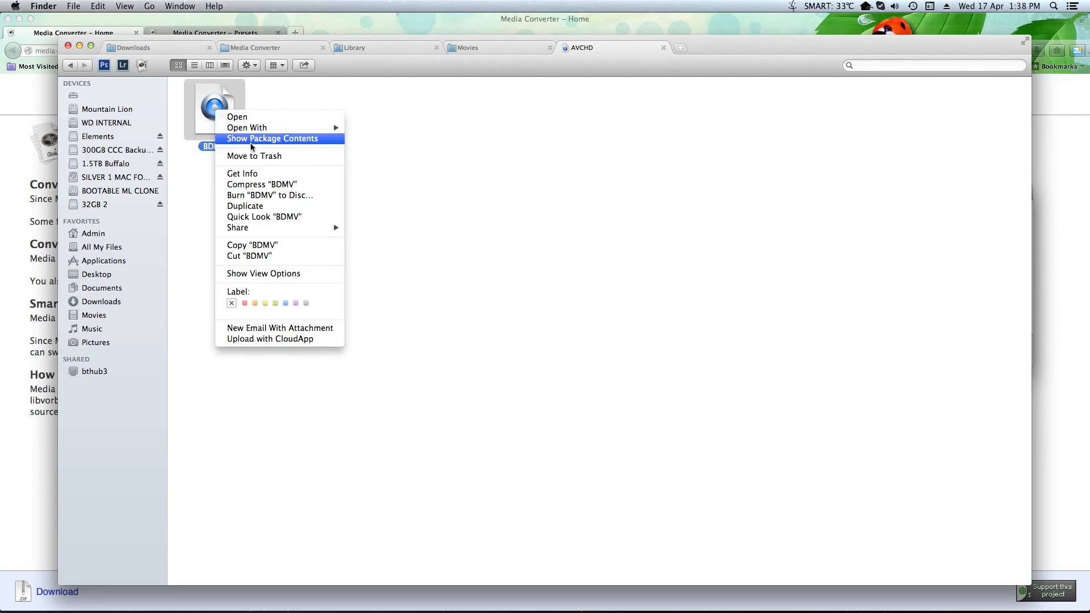
pyautogui.click(272, 138)
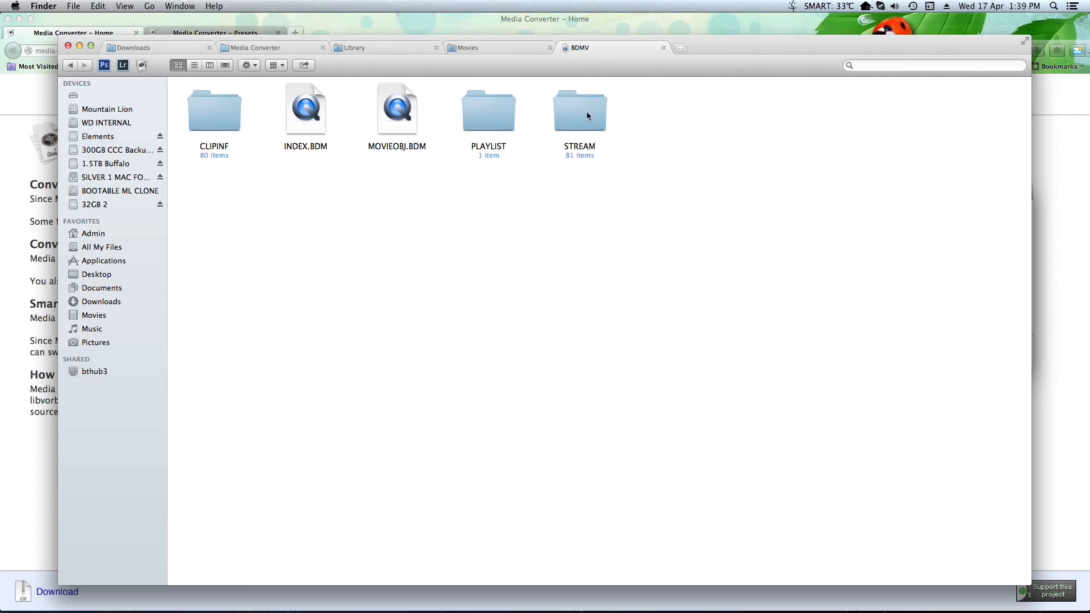
pyautogui.doubleClick(579, 108)
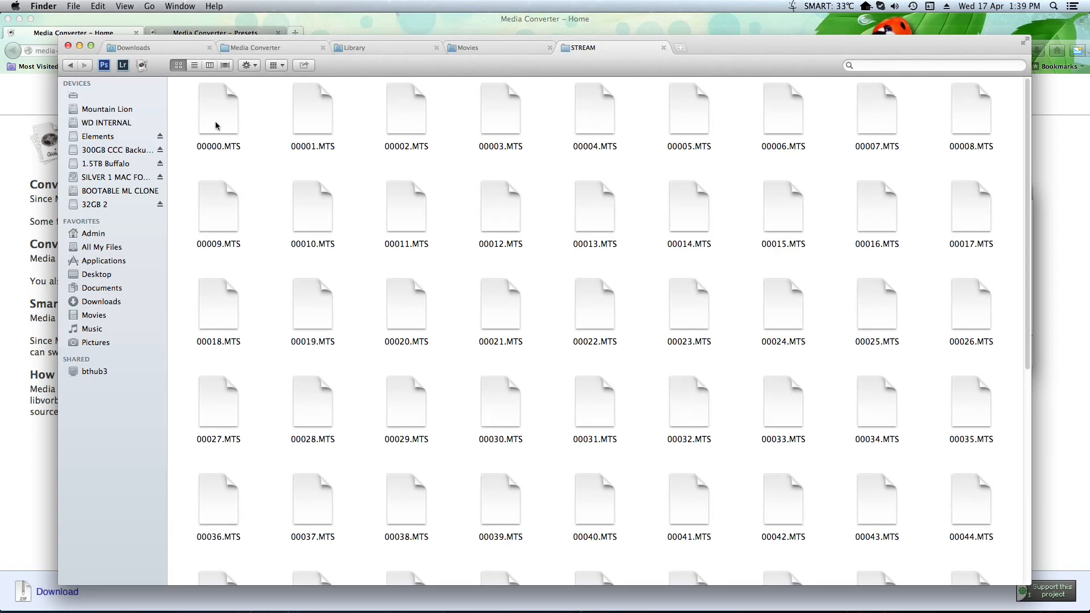
# Step: Select clips 00000.MTS to 00002.MTS and launch Media Converter from its folder
pyautogui.moveTo(217, 108); pyautogui.dragTo(619, 221)
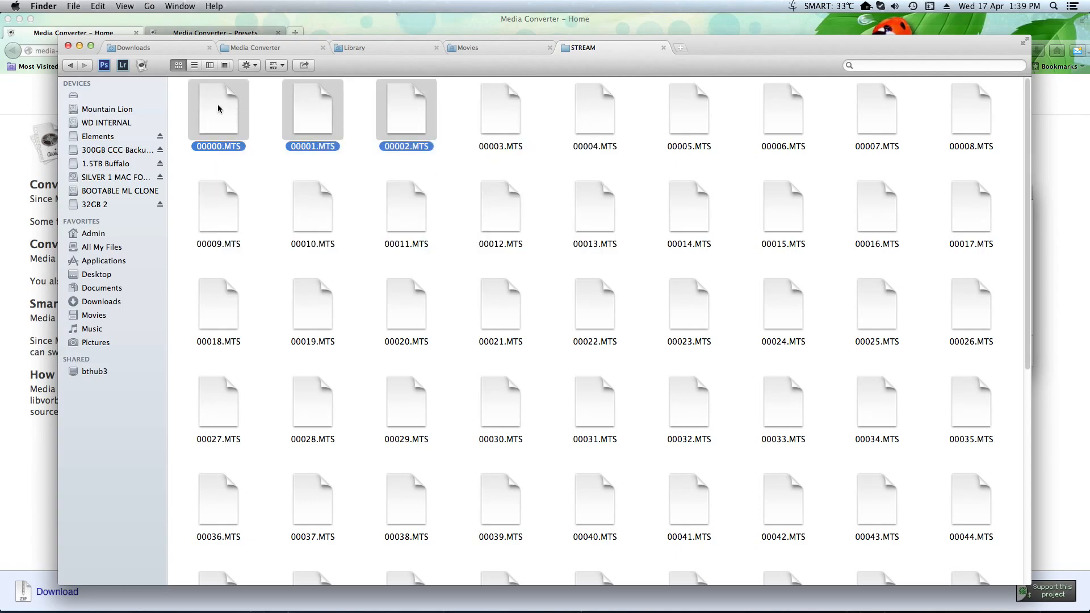
pyautogui.moveTo(218, 111); pyautogui.dragTo(208, 111)
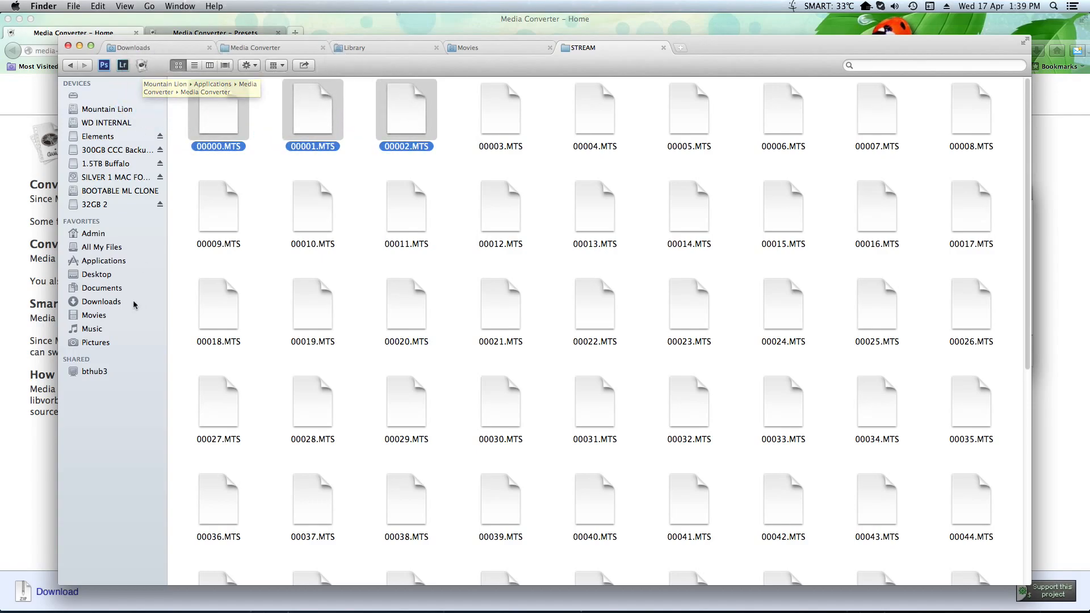
pyautogui.click(257, 47)
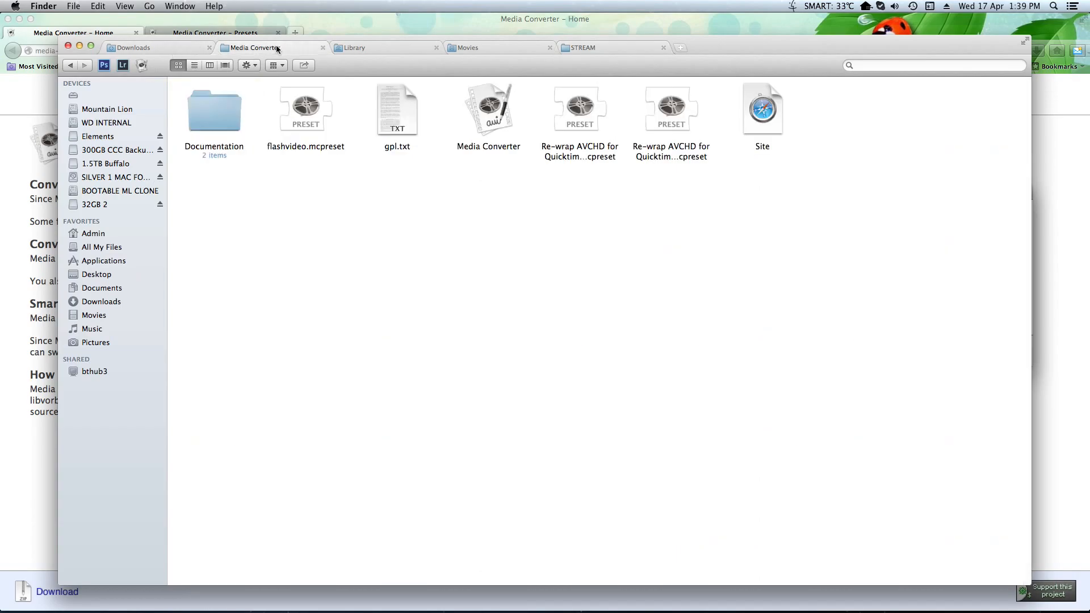
pyautogui.click(488, 108)
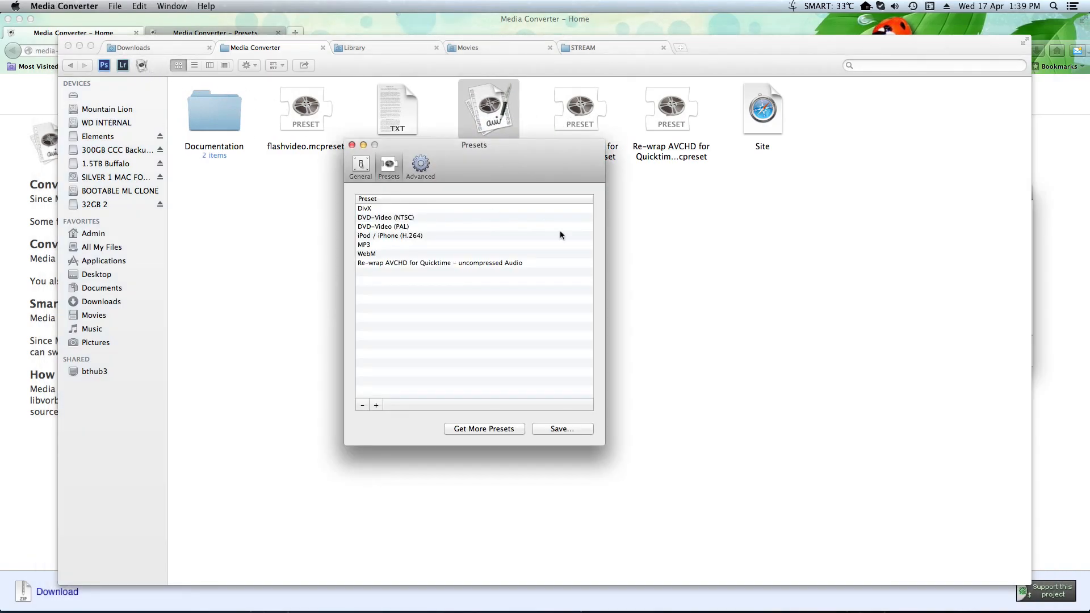
pyautogui.moveTo(510, 170)
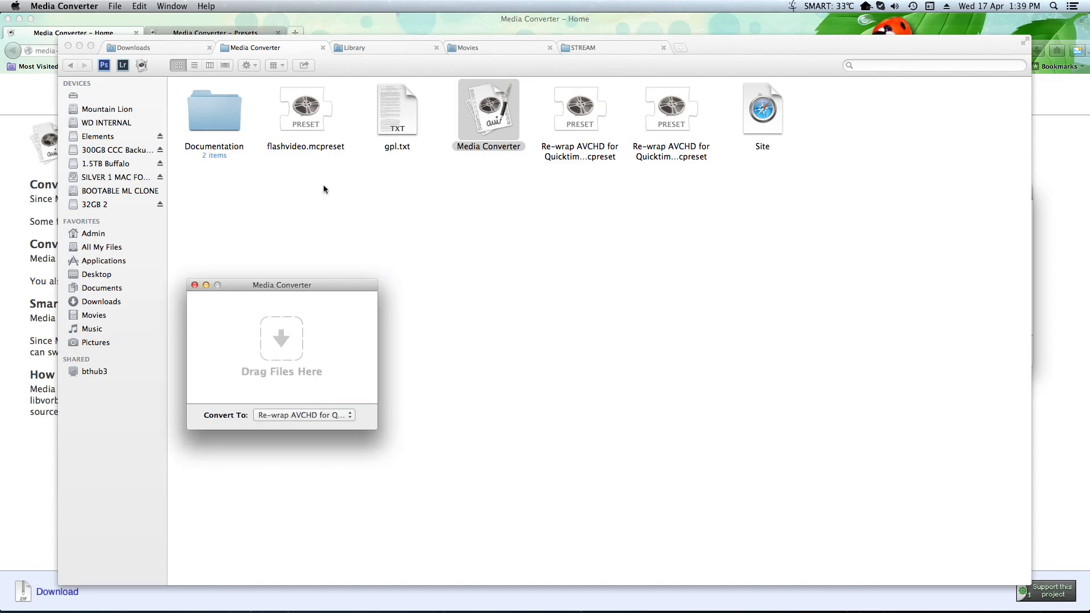
# Step: Choose the Re-wrap AVCHD preset and confirm the save folder is Movies
pyautogui.click(58, 5)
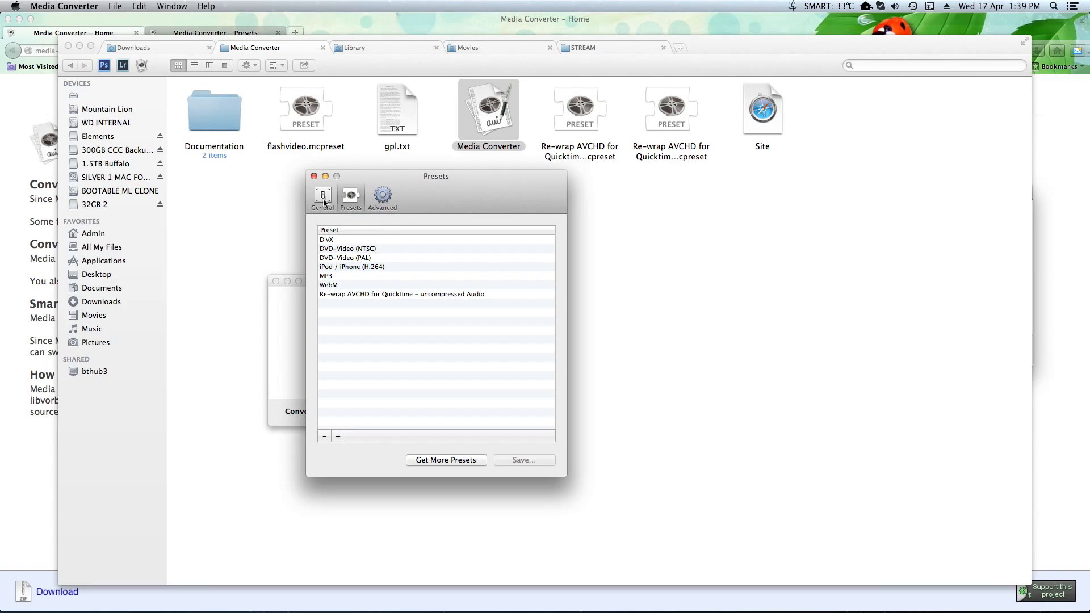
pyautogui.click(390, 294)
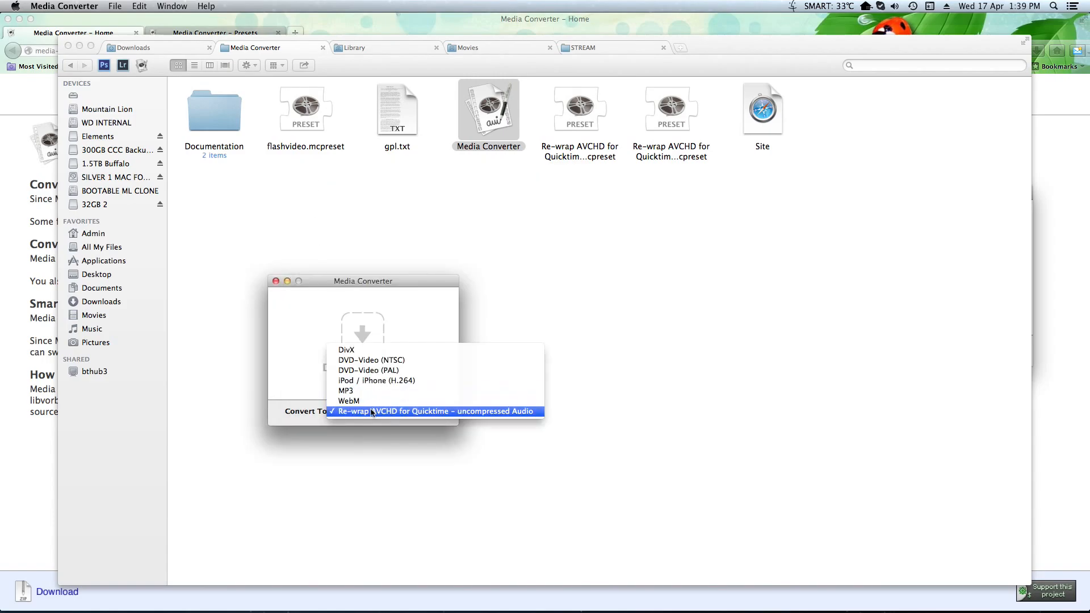
pyautogui.moveTo(364, 349)
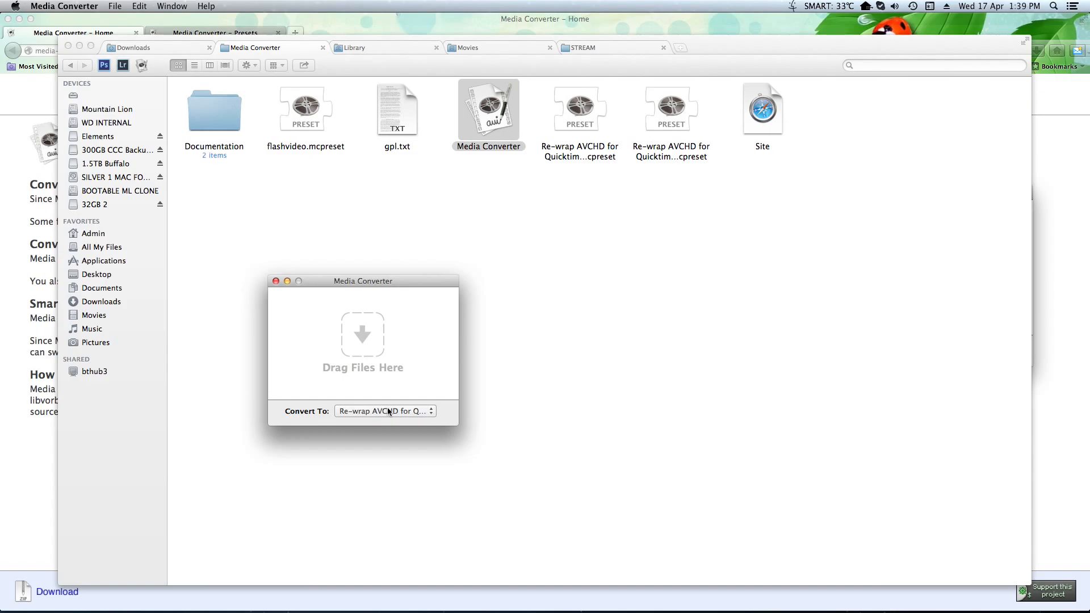
pyautogui.moveTo(278, 281)
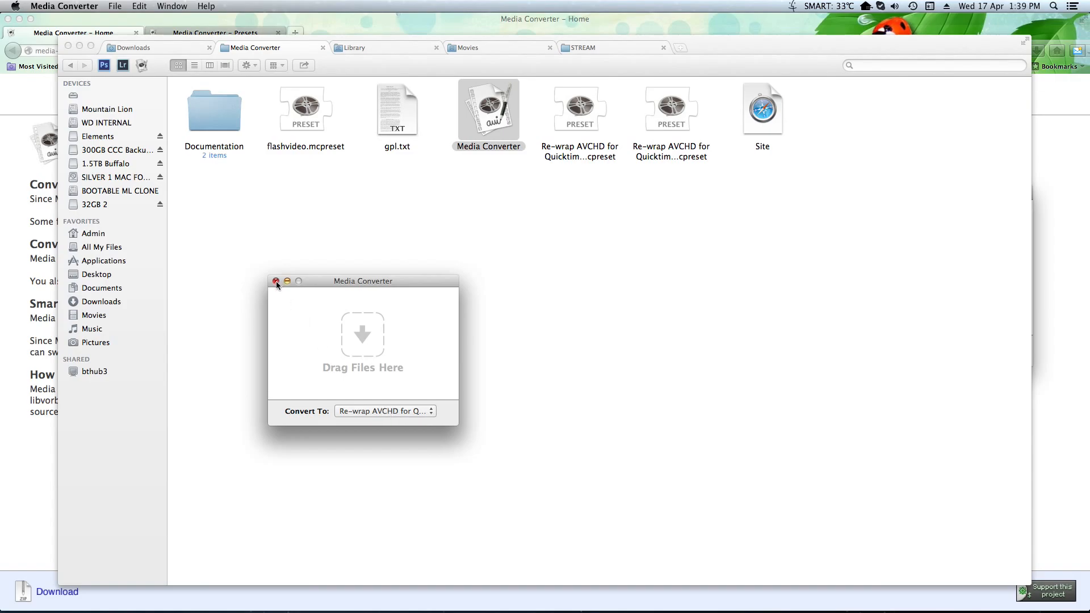
pyautogui.click(59, 7)
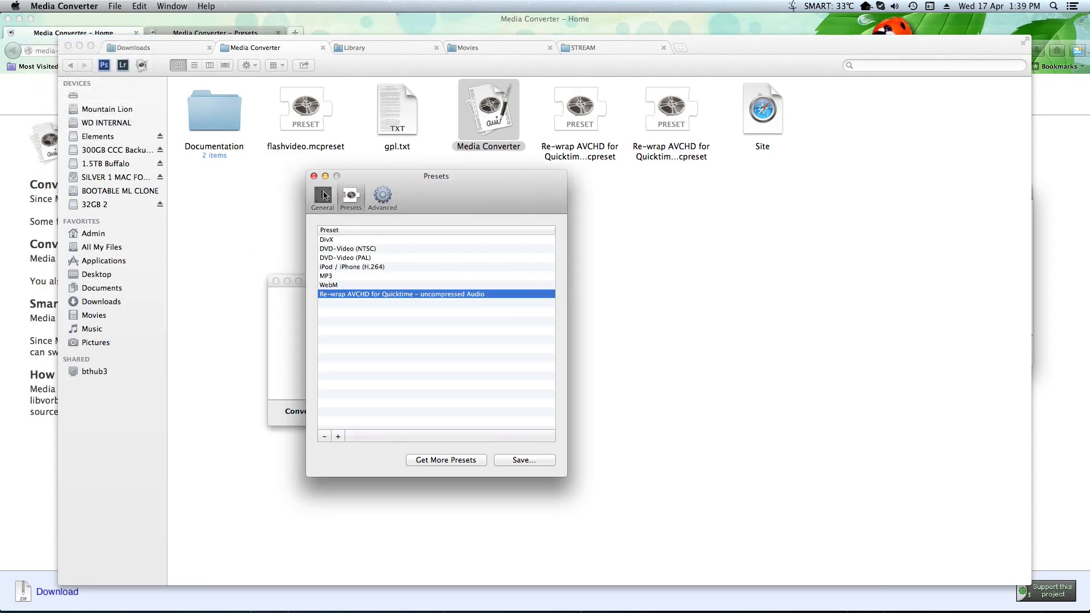
pyautogui.click(322, 196)
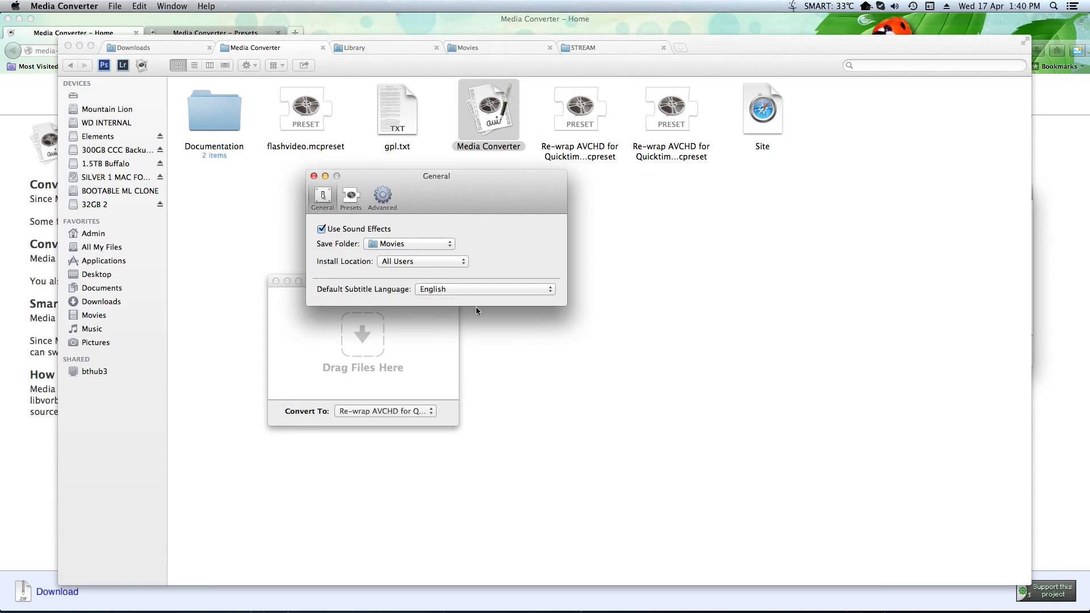
pyautogui.click(314, 176)
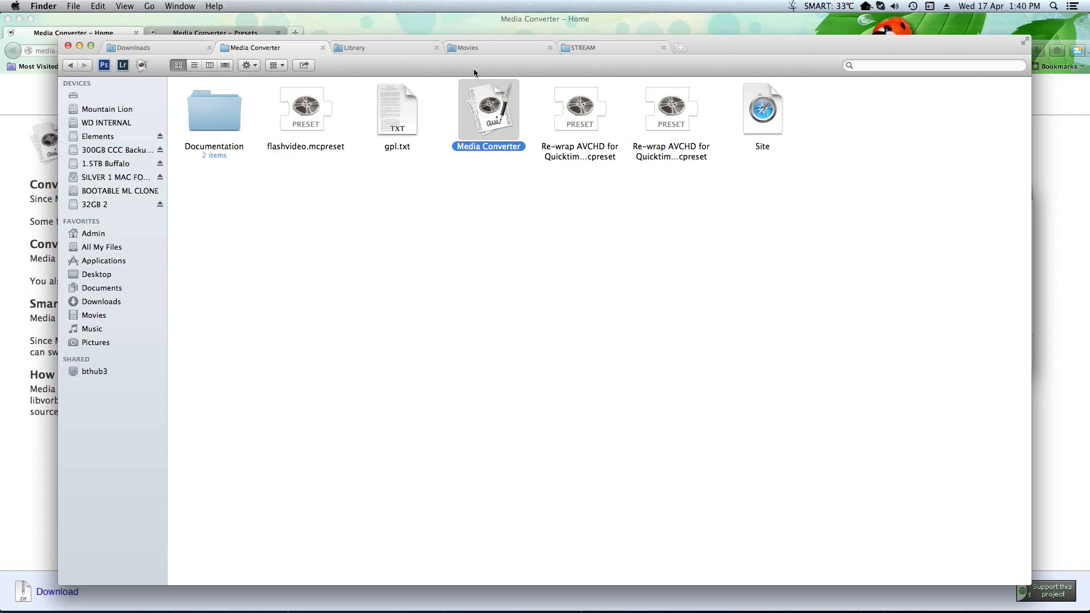
# Step: Convert the three MTS clips and view the resulting .mov files in Movies
pyautogui.click(587, 48)
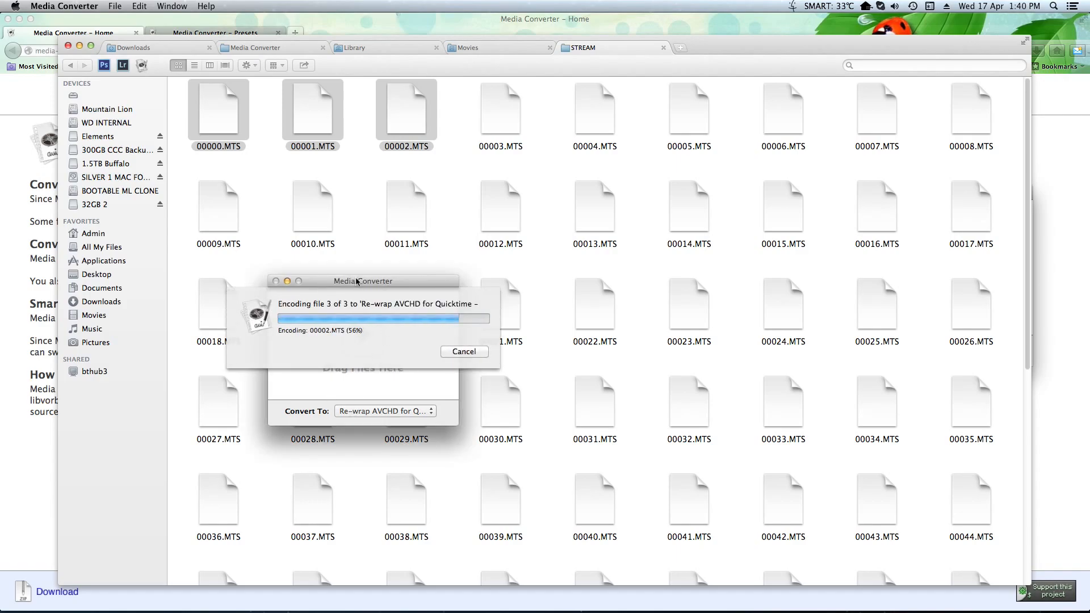
pyautogui.click(464, 352)
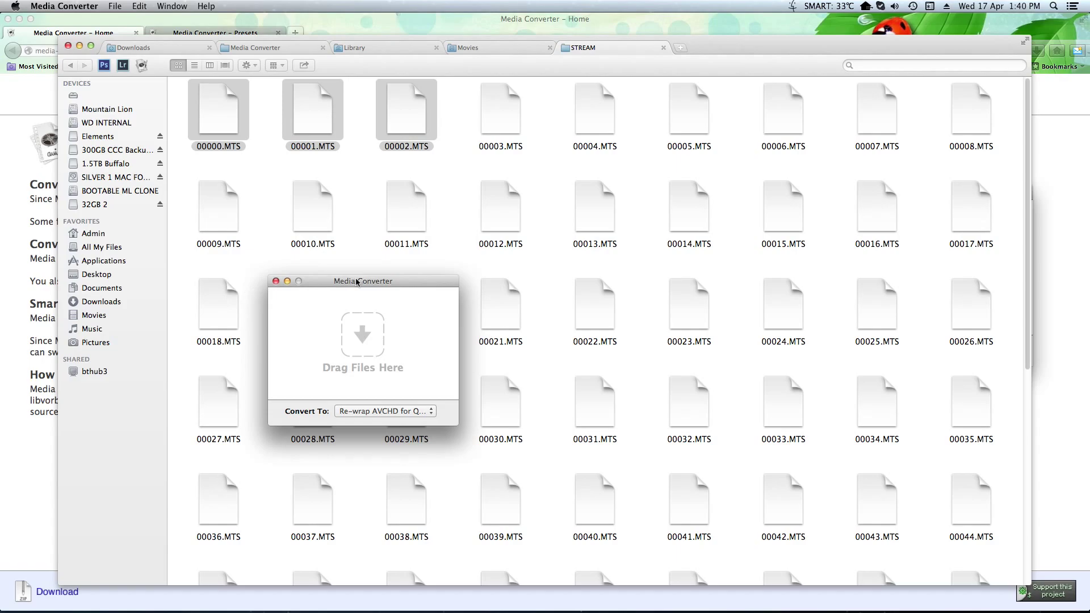
pyautogui.moveTo(205, 104)
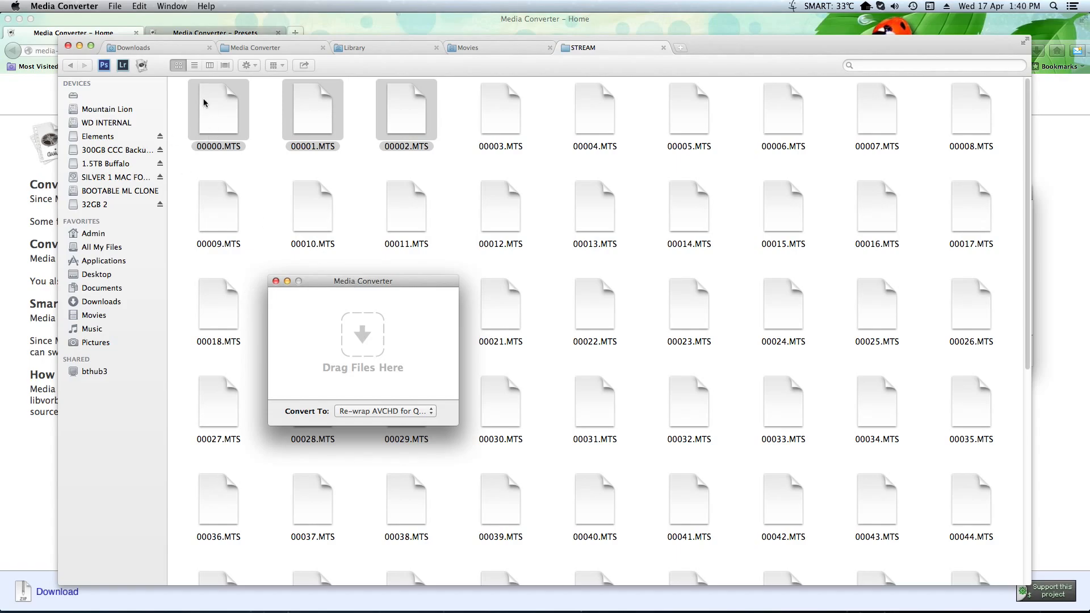
pyautogui.click(95, 315)
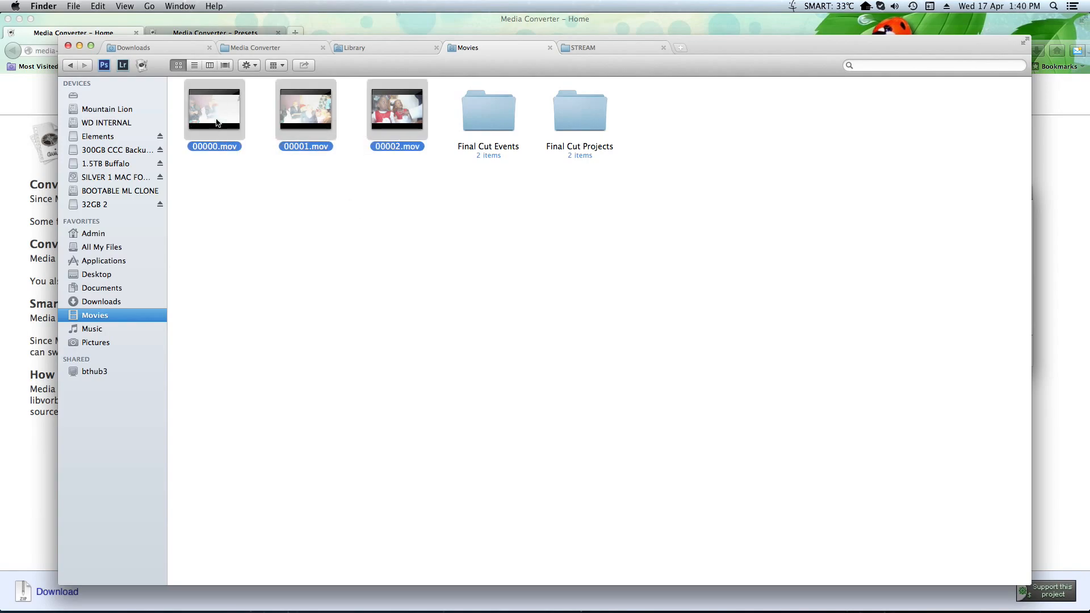
# Step: Deselect the new movies and select 00002.mov in the Movies folder
pyautogui.click(397, 109)
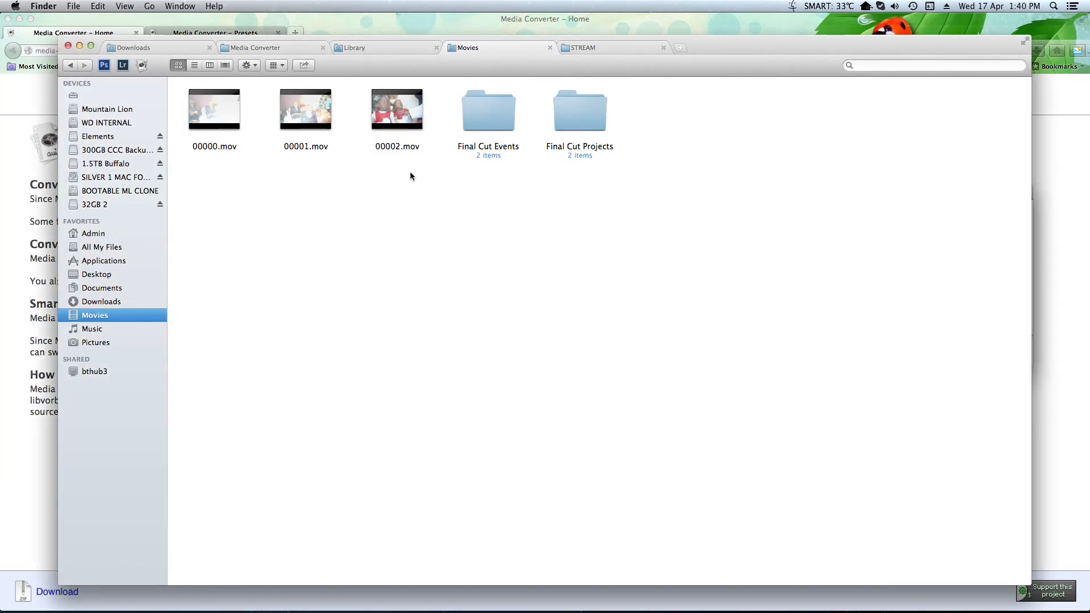
pyautogui.moveTo(402, 187)
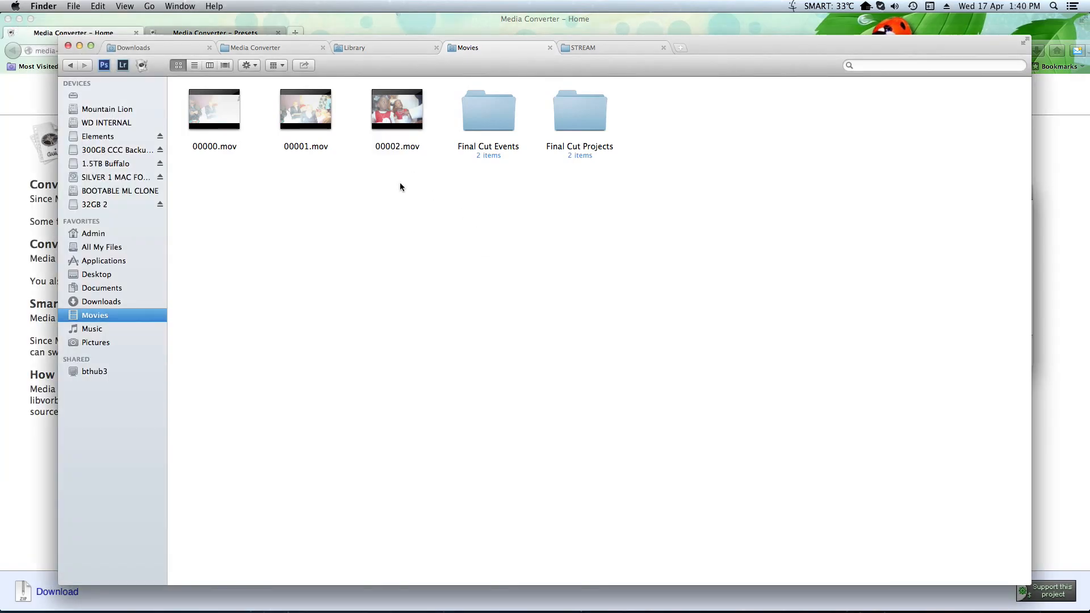
pyautogui.moveTo(402, 182)
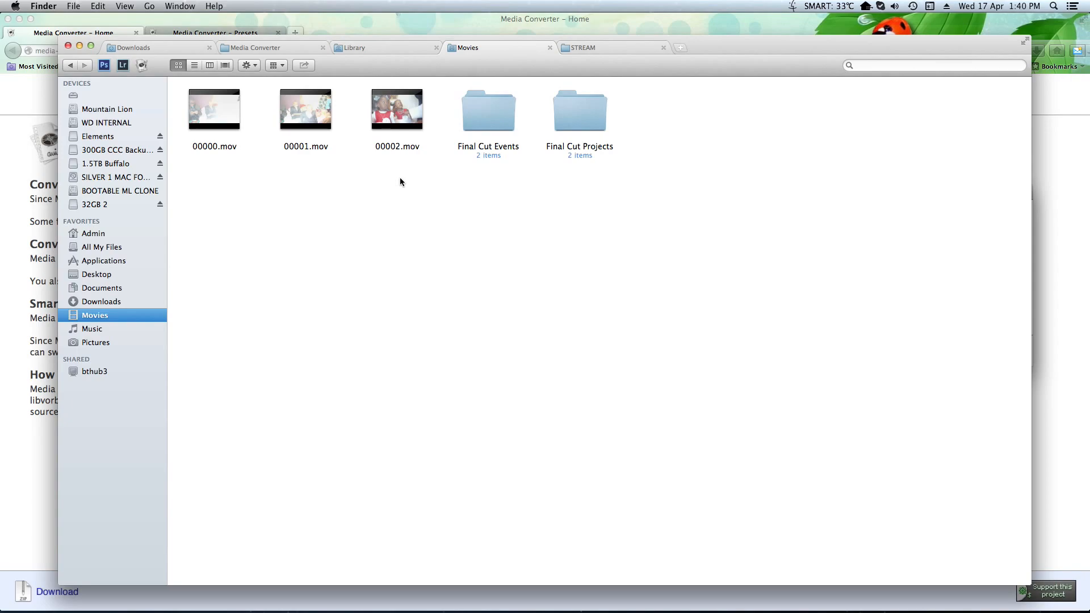
pyautogui.click(397, 108)
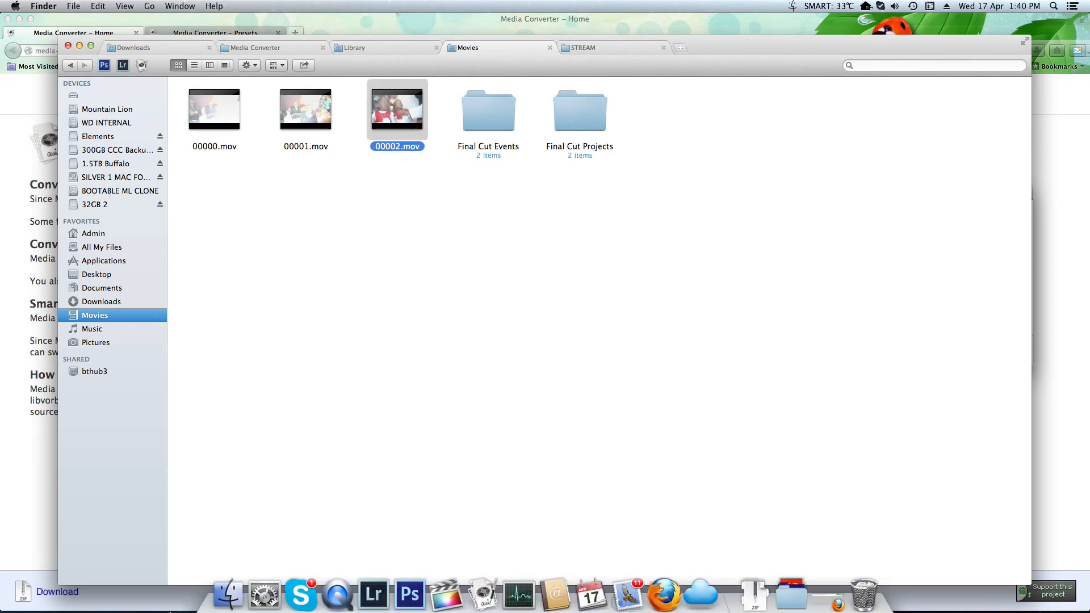
pyautogui.moveTo(446, 592)
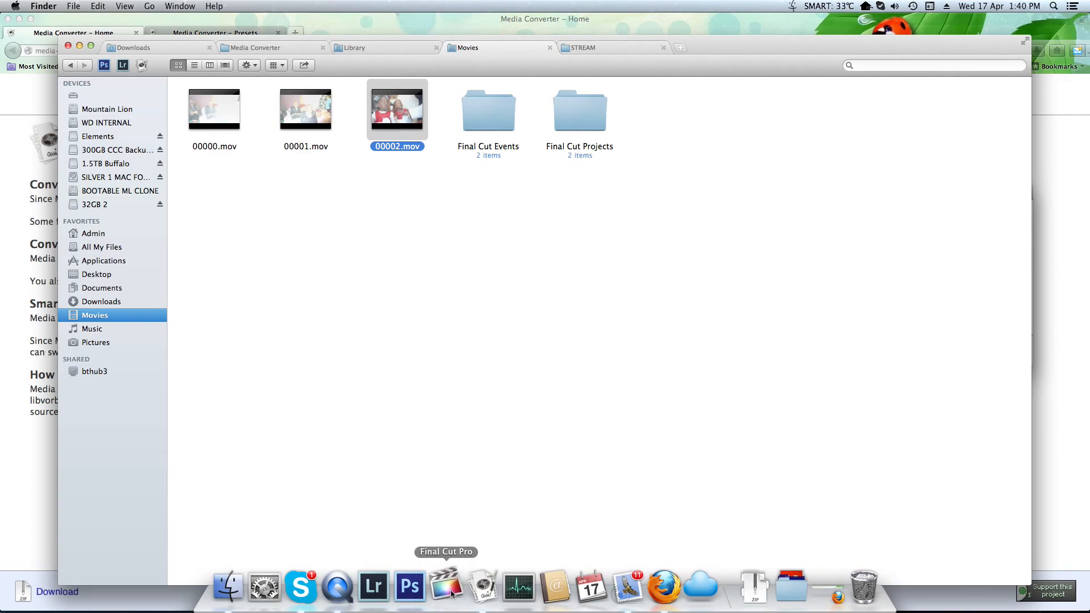
pyautogui.moveTo(691, 280)
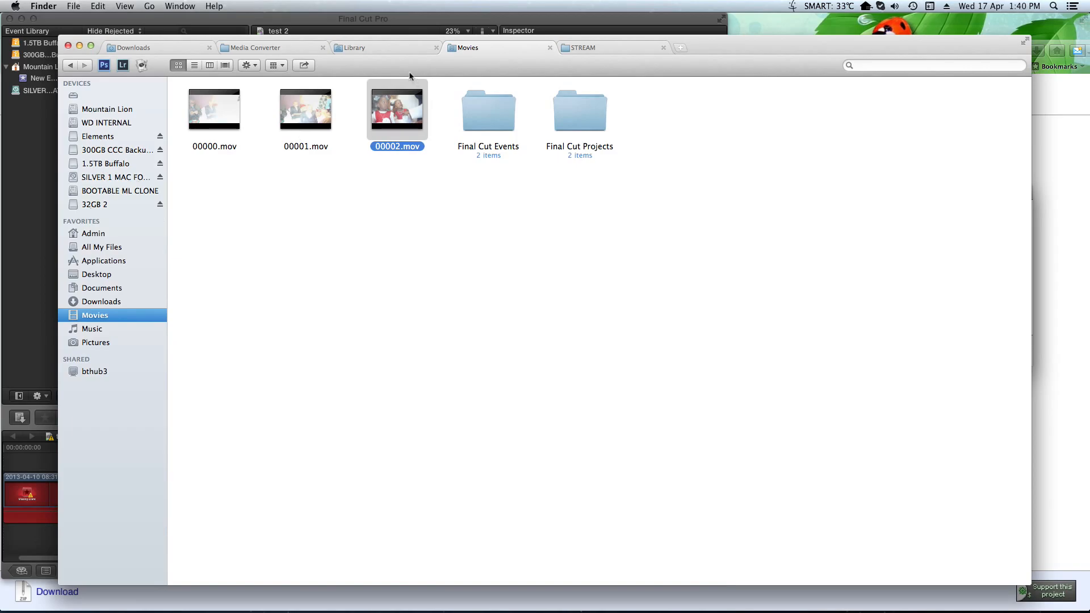
# Step: From the Movies folder, drag 00002.mov into the test 2 project timeline
pyautogui.click(587, 48)
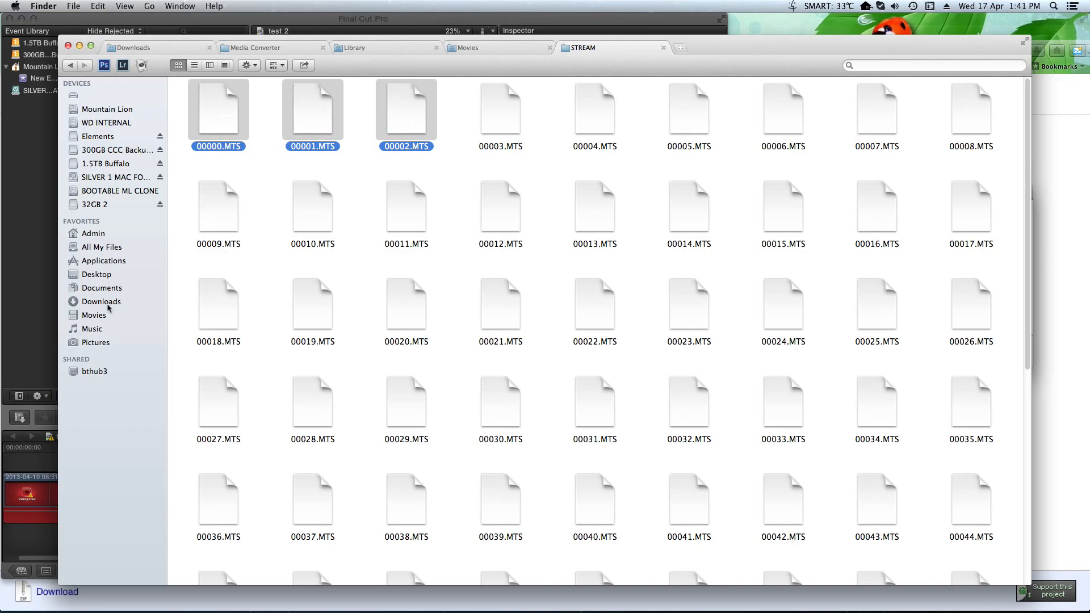
pyautogui.click(95, 315)
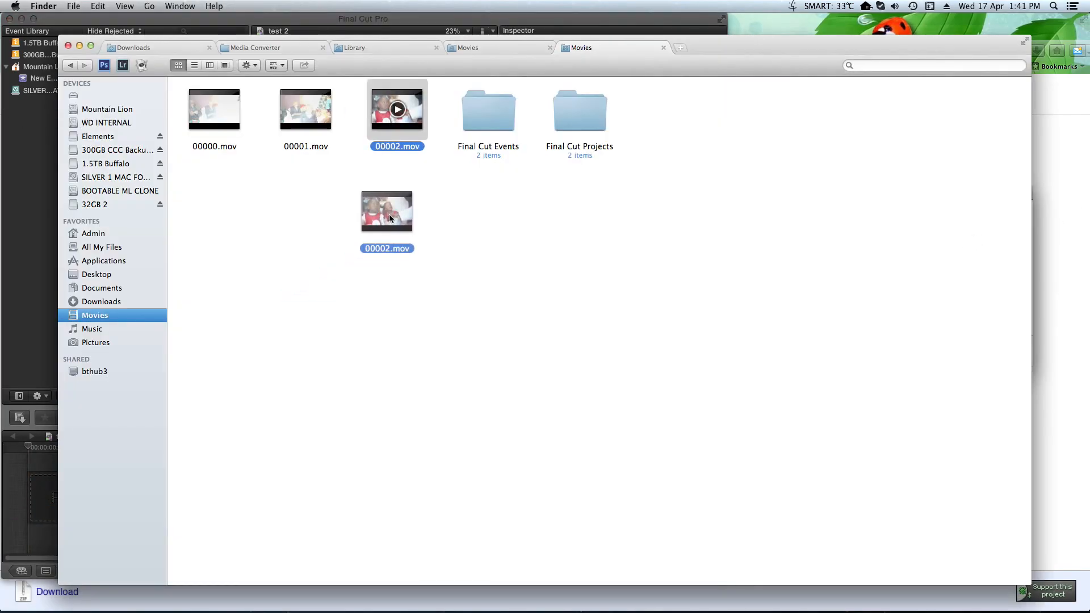
pyautogui.moveTo(386, 210); pyautogui.dragTo(181, 493)
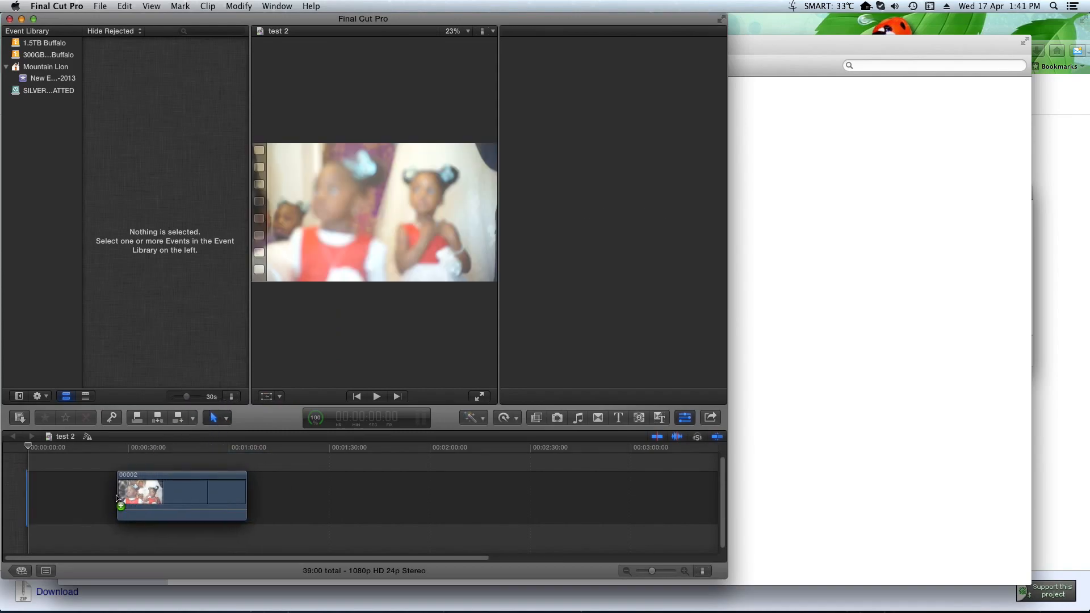